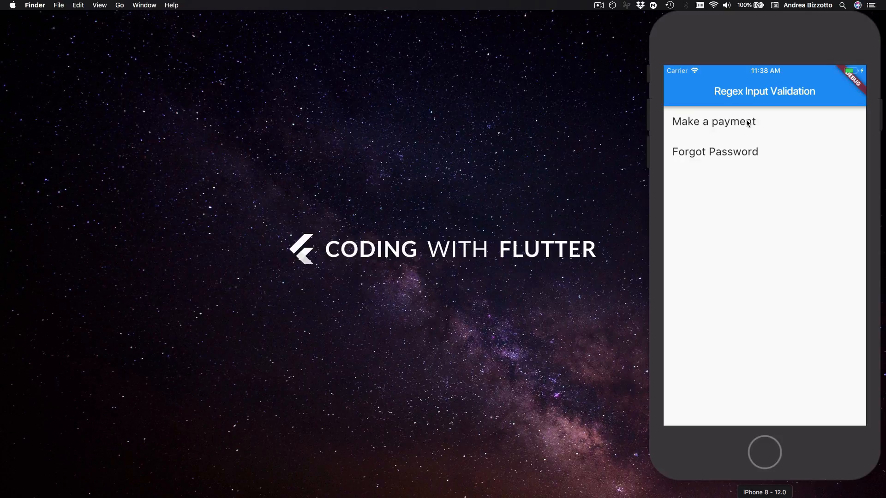
pyautogui.moveTo(734, 127)
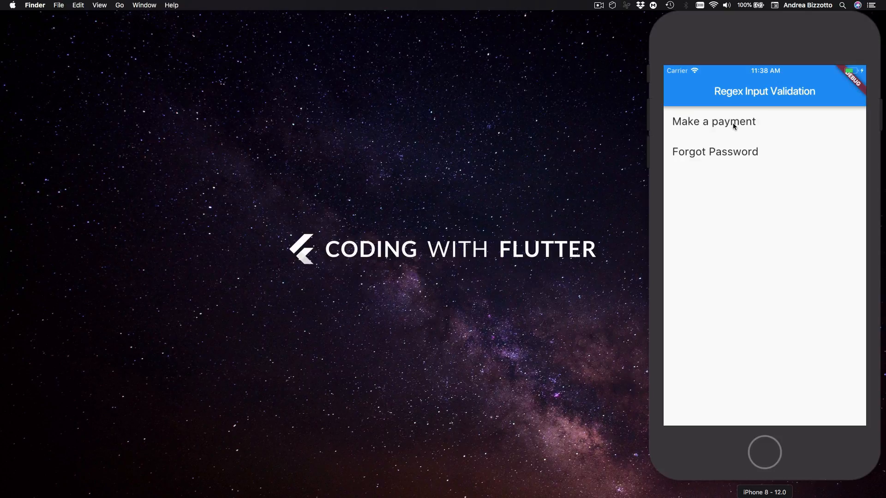
pyautogui.moveTo(745, 125)
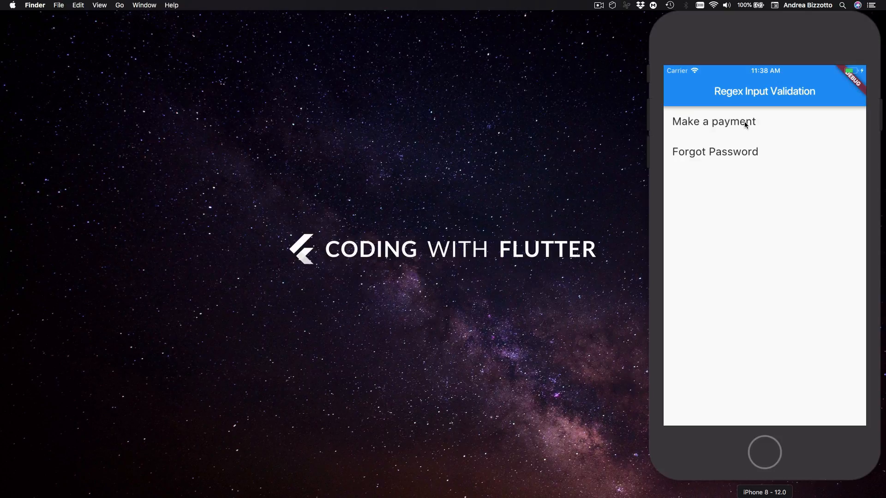
# Open the Make a payment page from the demo list, showing the $0.00 amount keypad.
pyautogui.click(714, 122)
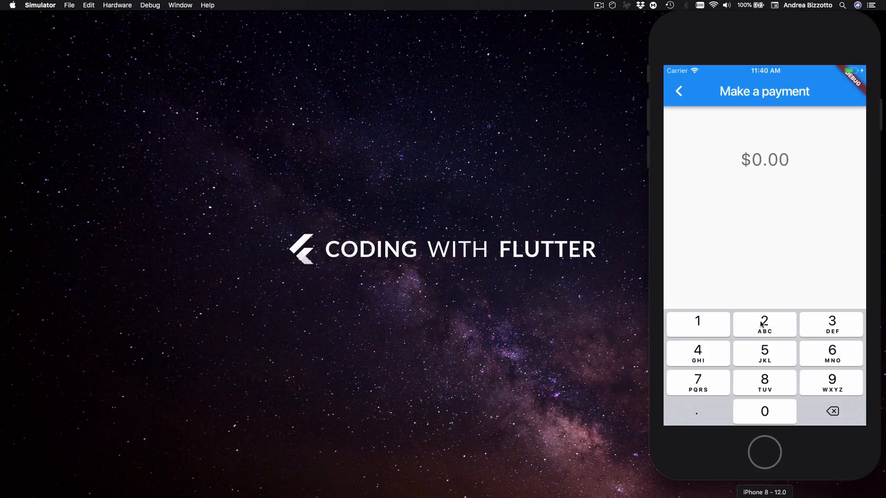
pyautogui.click(764, 325)
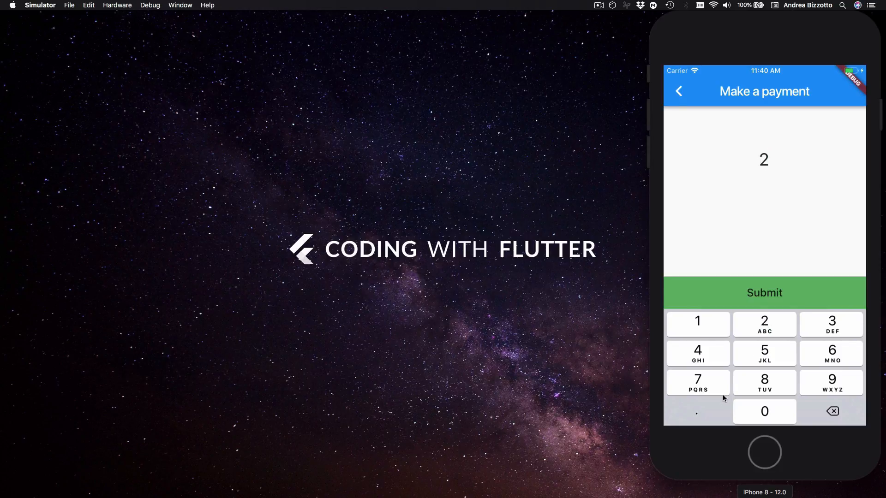
pyautogui.click(764, 354)
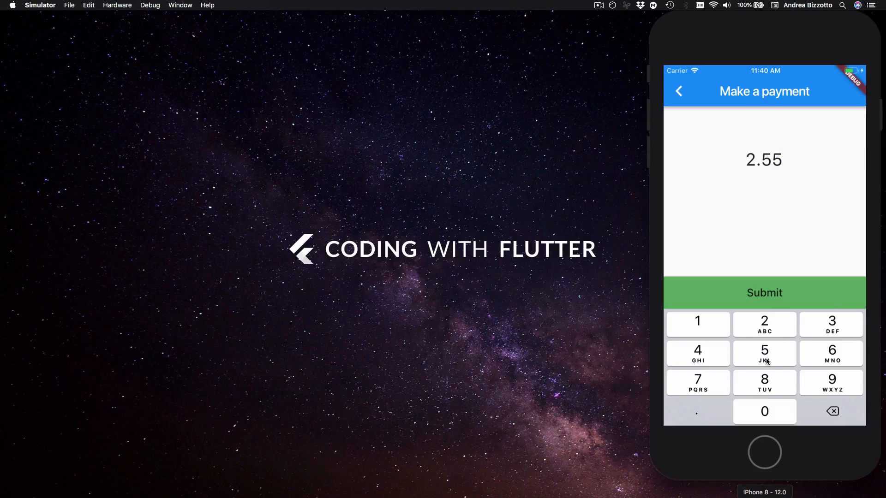
pyautogui.click(764, 292)
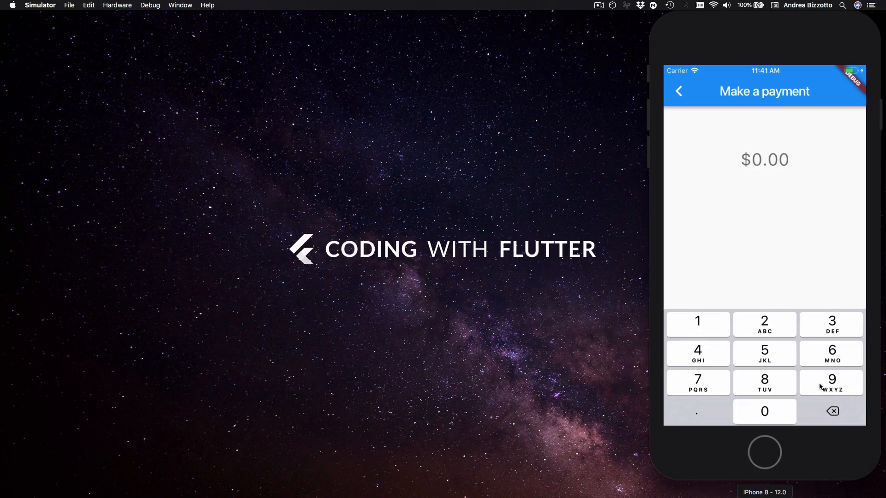
pyautogui.click(831, 383)
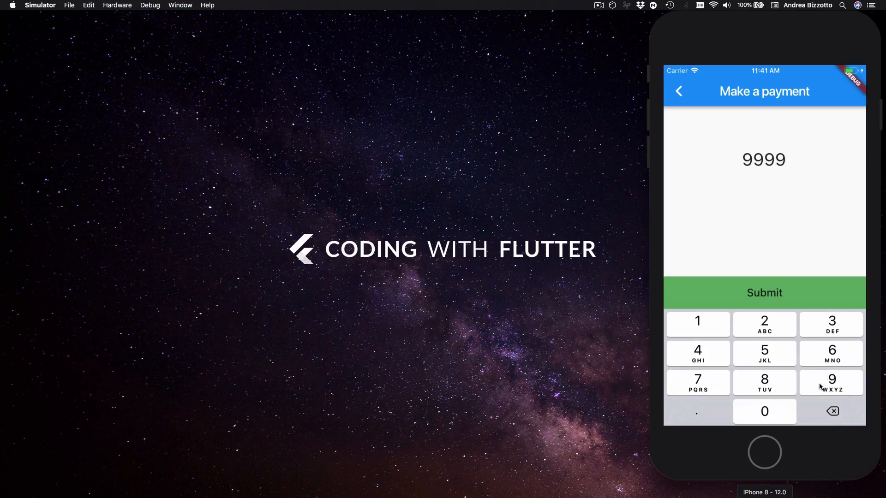
pyautogui.click(833, 412)
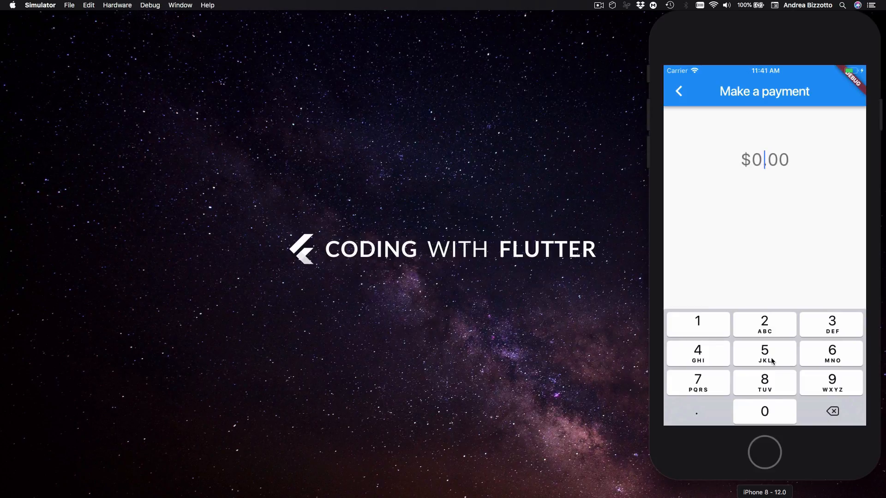
pyautogui.click(765, 354)
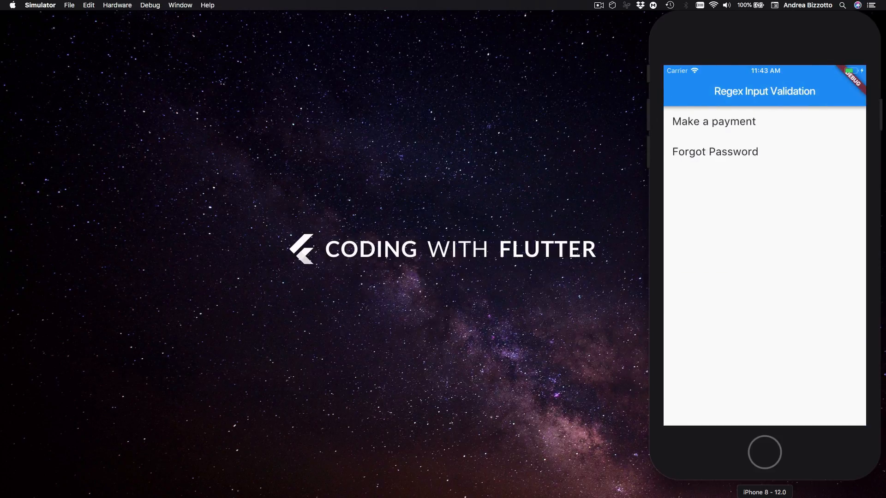
pyautogui.moveTo(729, 138)
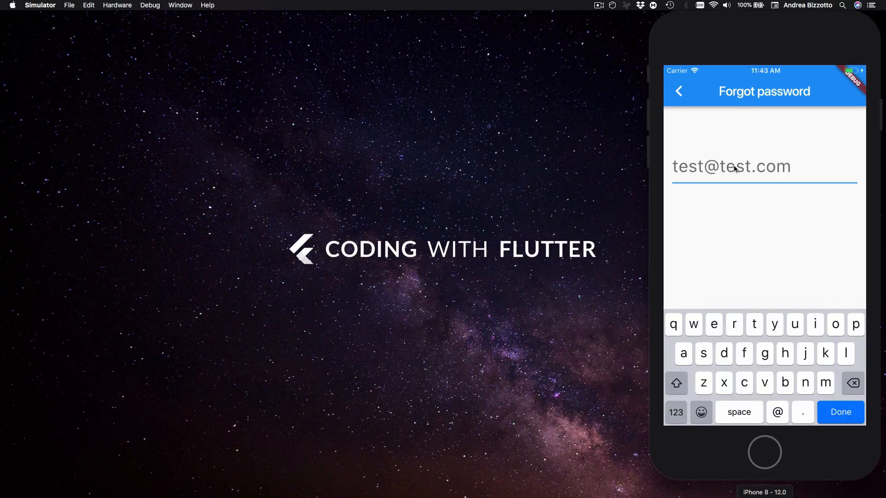
pyautogui.moveTo(750, 318)
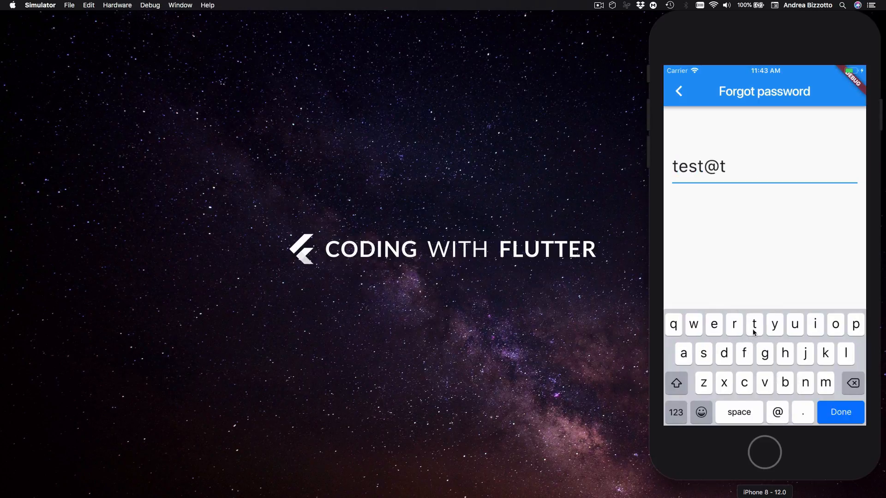
pyautogui.write('est.com')
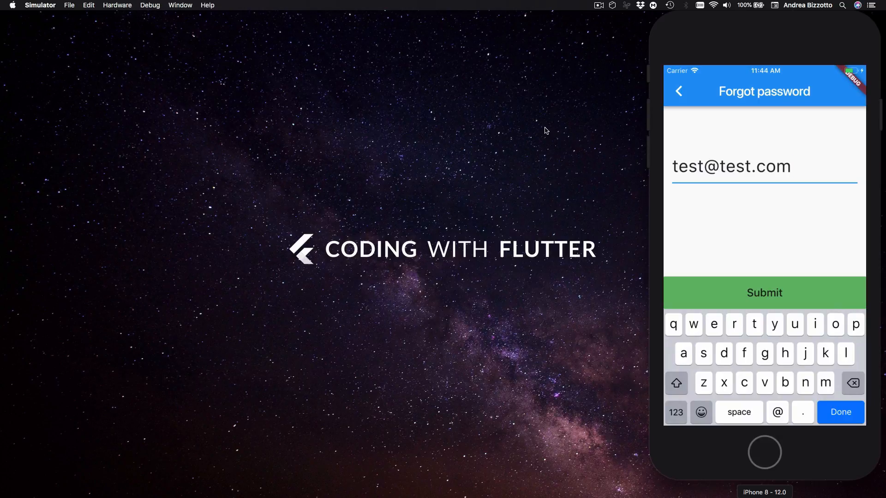
pyautogui.moveTo(392, 311)
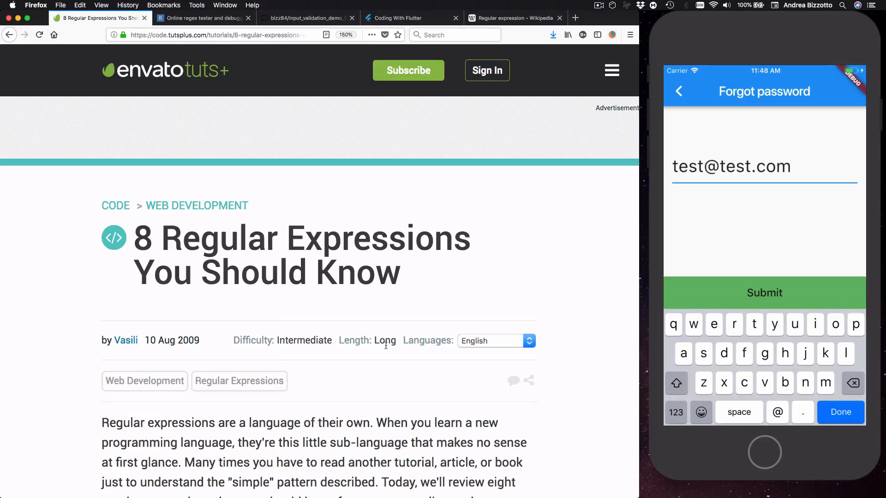
pyautogui.moveTo(419, 318)
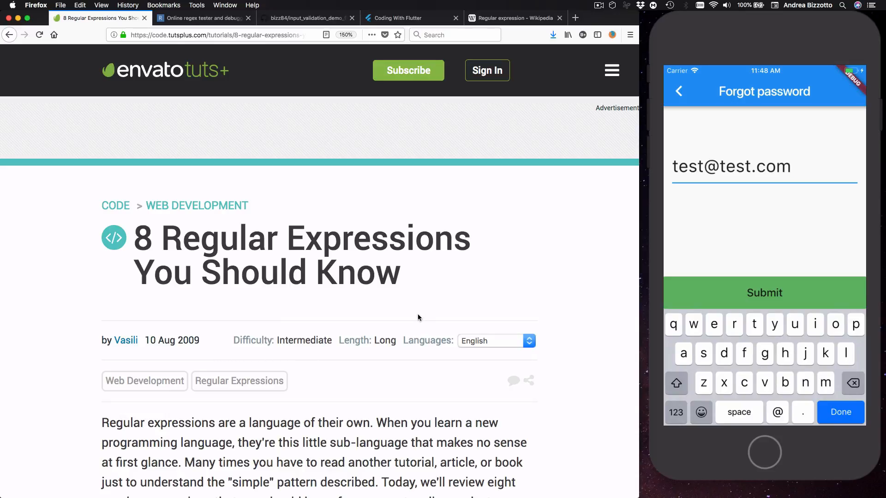
# Locate and select the username pattern in the article's 'Matching a Username' section, then switch to regex101.
pyautogui.scroll(-3)
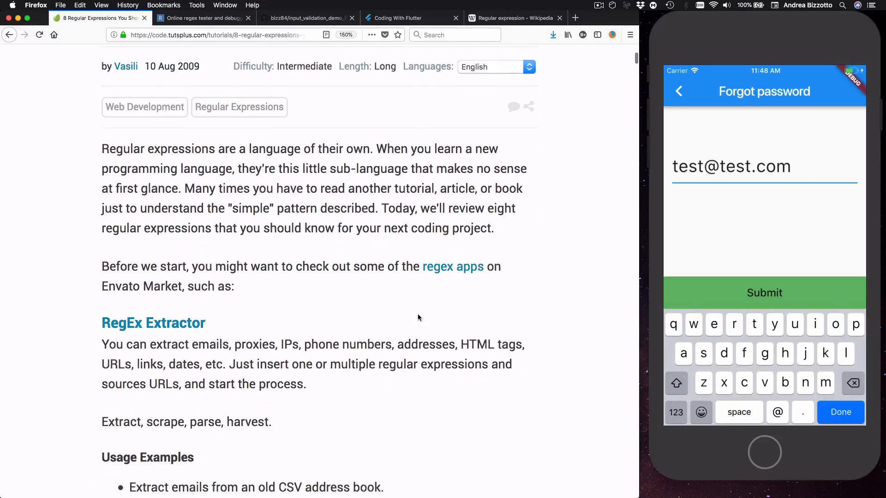
pyautogui.scroll(-3)
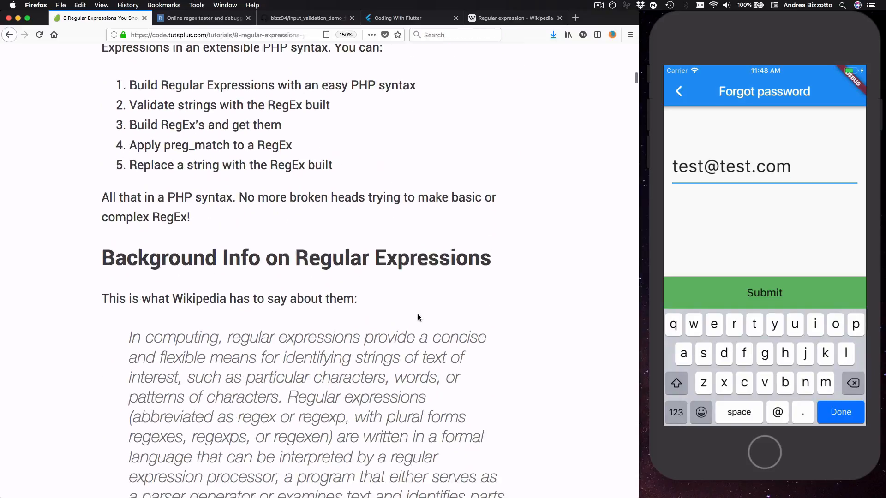
pyautogui.scroll(-3)
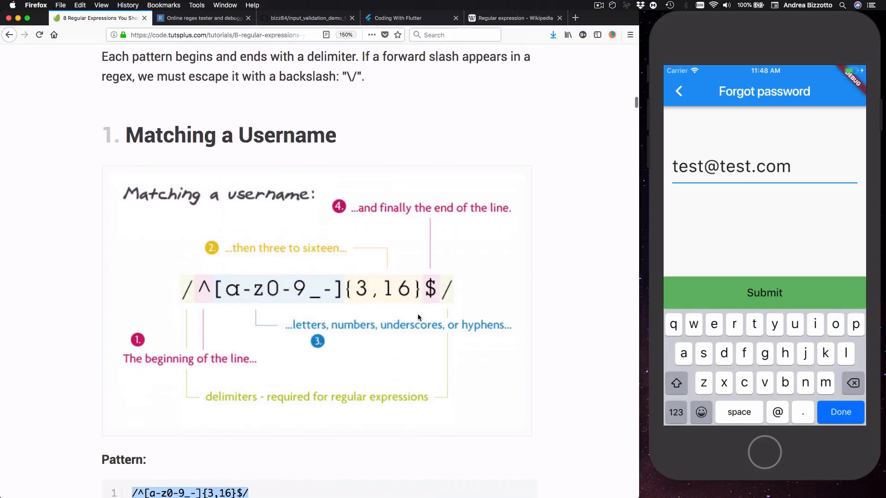
pyautogui.scroll(-3)
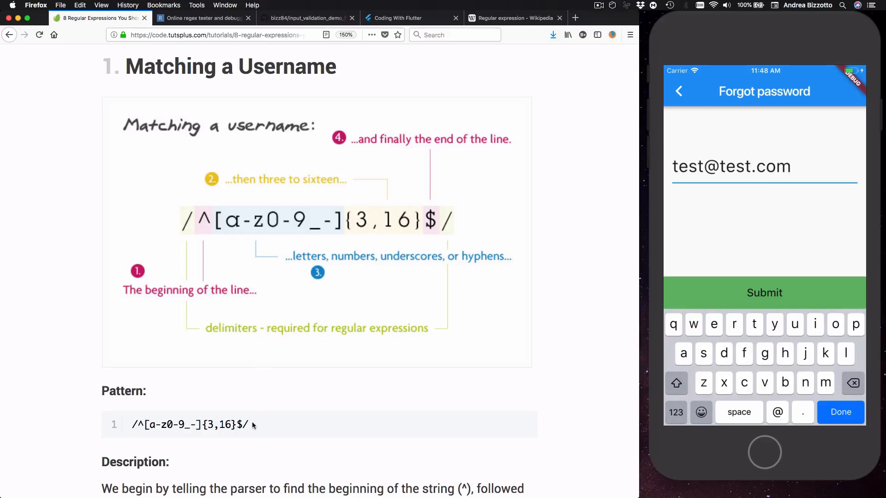
pyautogui.tripleClick(188, 424)
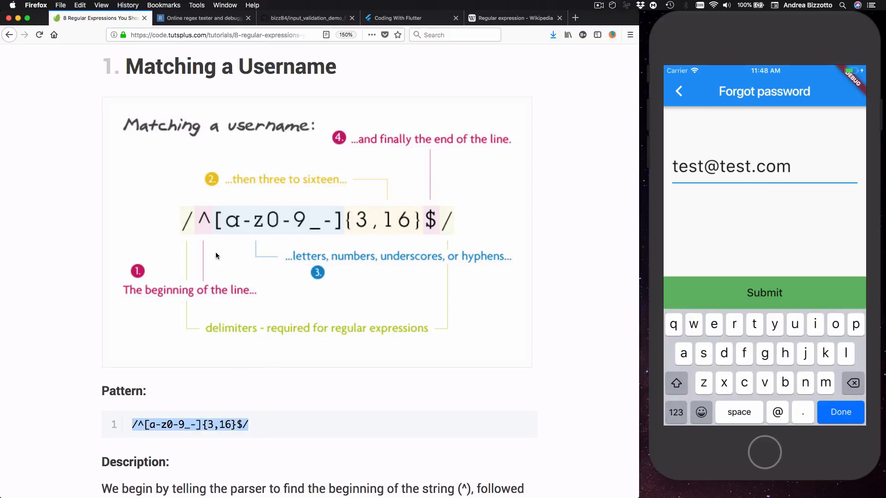
pyautogui.click(203, 18)
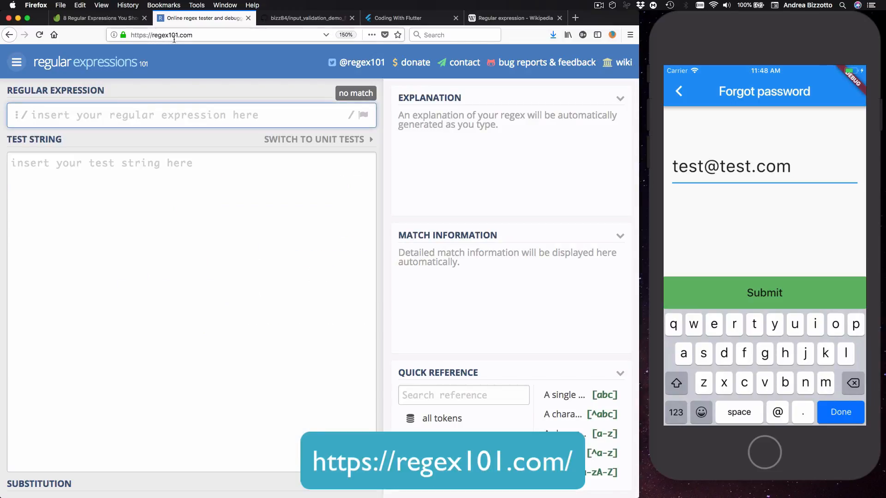
# Enter the username pattern ^[a-z0-9_-]{3,16}$ as the regex and move to the Test String field.
pyautogui.write('^[a-z0-9_-]{3,16}$')
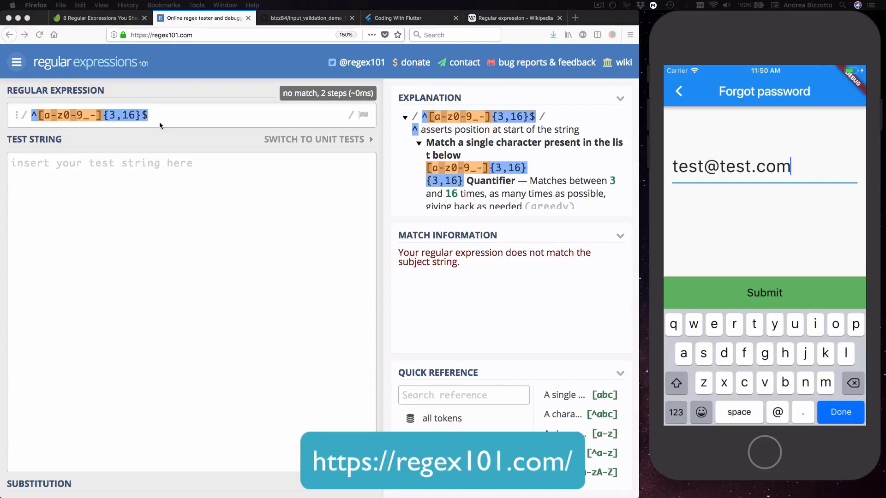
pyautogui.moveTo(186, 123)
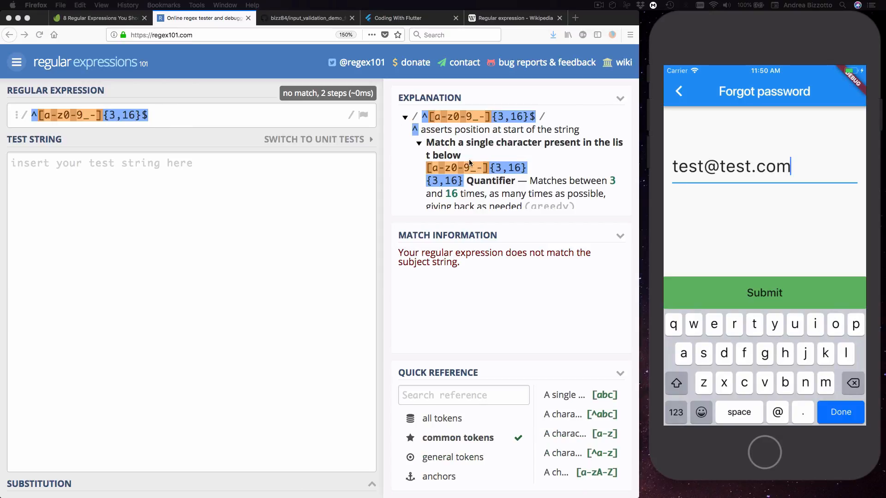
pyautogui.moveTo(495, 170)
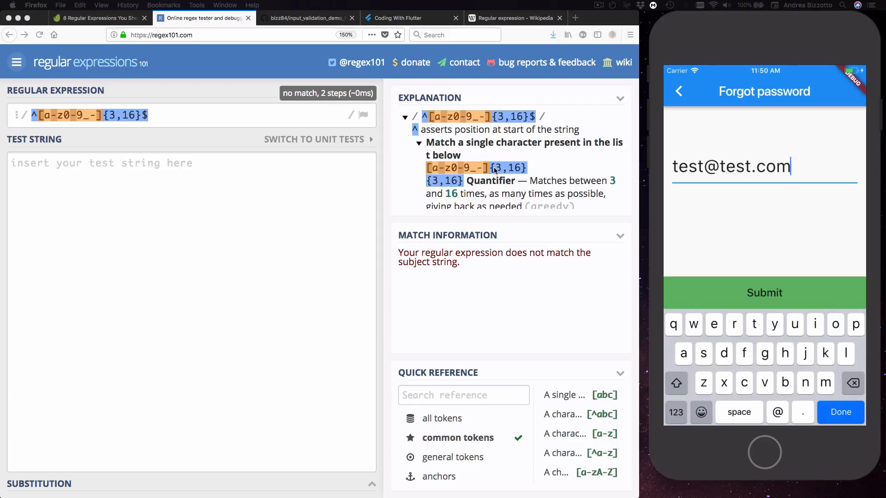
pyautogui.moveTo(500, 178)
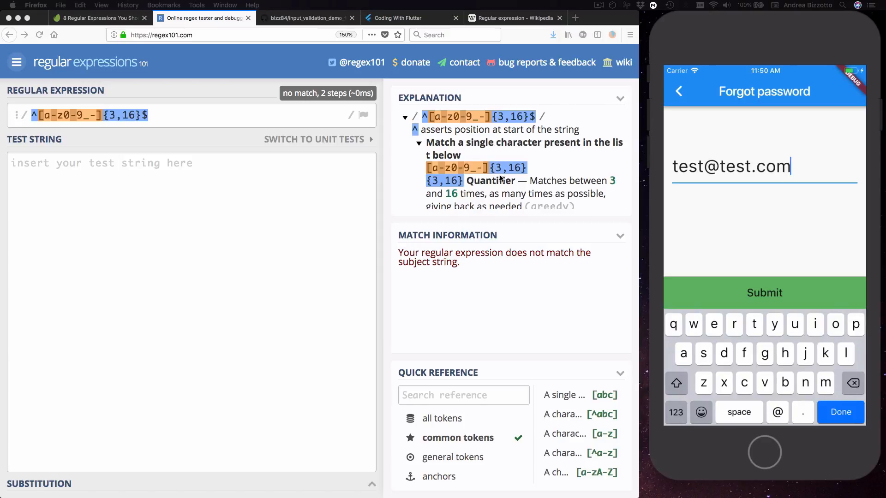
pyautogui.moveTo(498, 202)
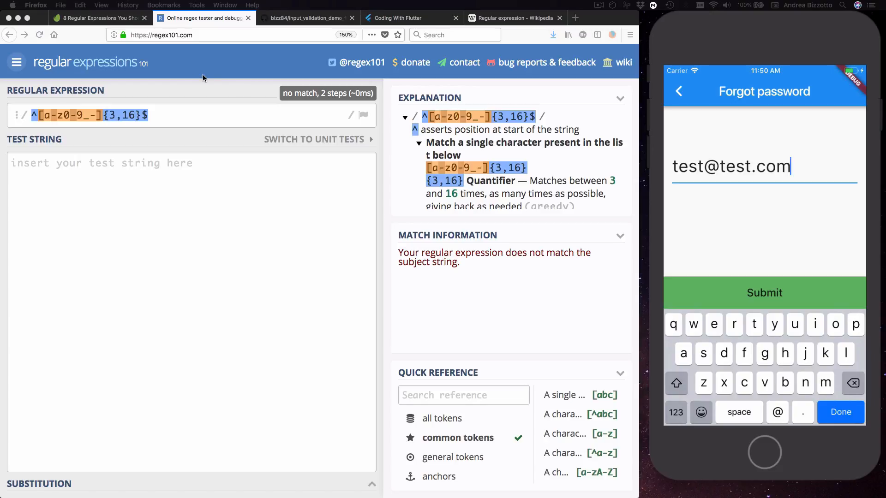
pyautogui.moveTo(63, 118)
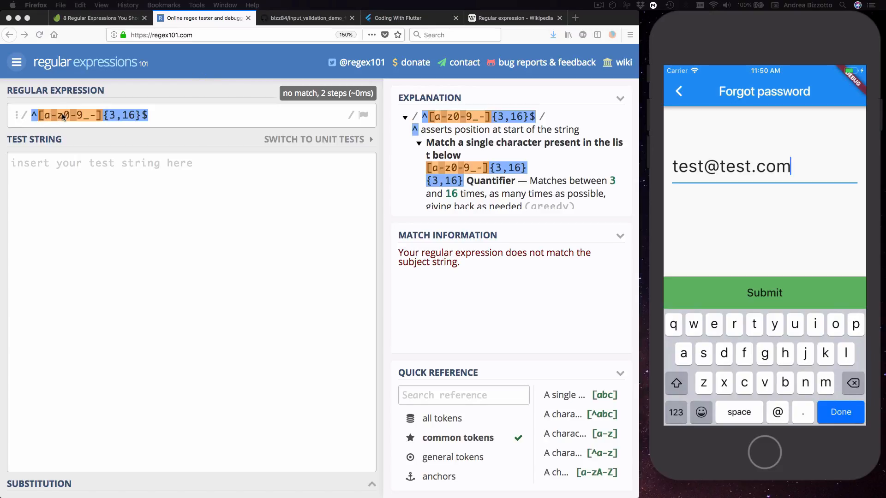
pyautogui.moveTo(84, 122)
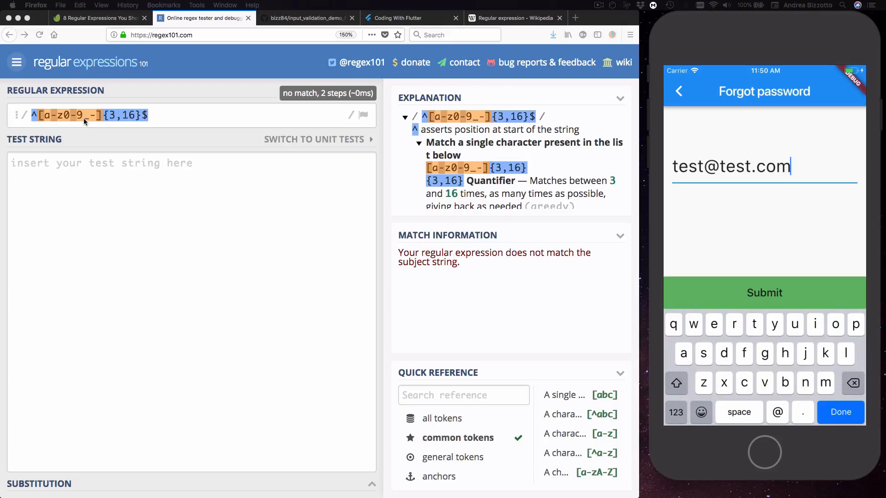
pyautogui.moveTo(92, 123)
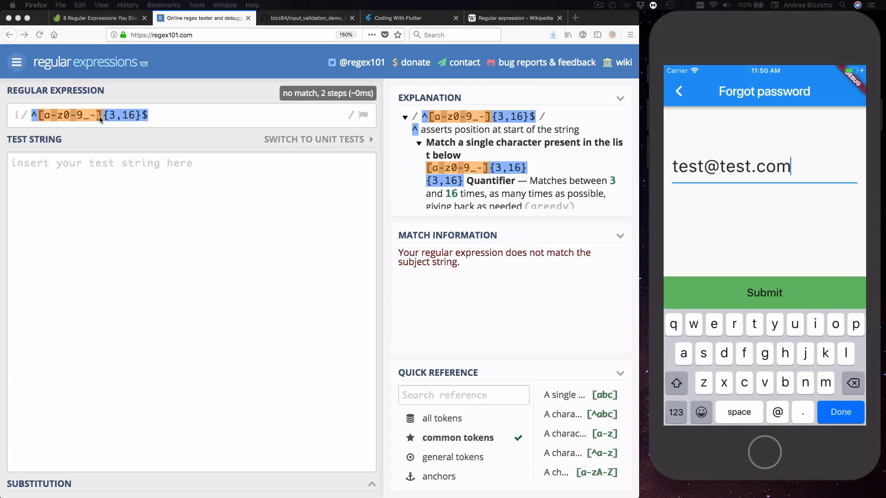
pyautogui.moveTo(123, 120)
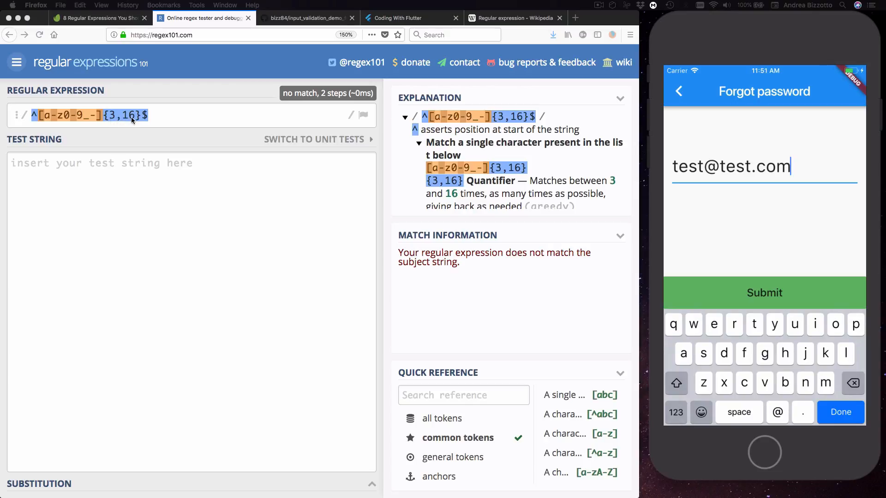
pyautogui.click(129, 173)
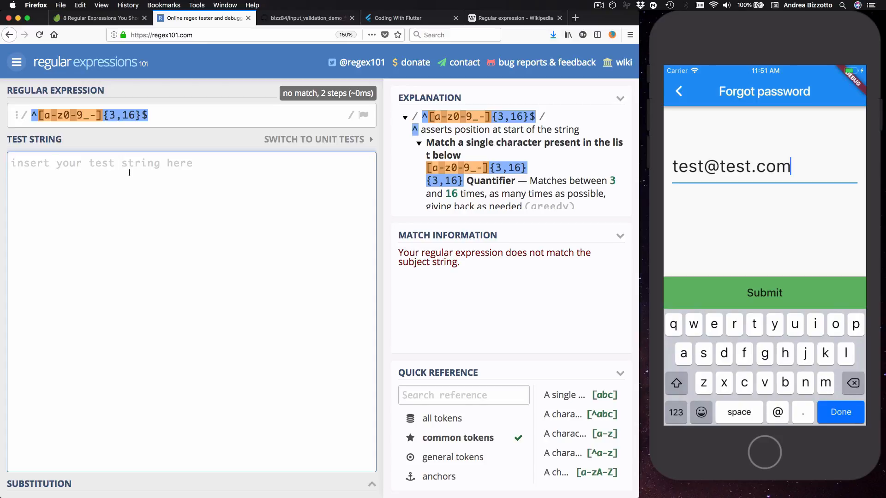
# Test the string 123 for a full match, then append dots to it.
pyautogui.write('123')
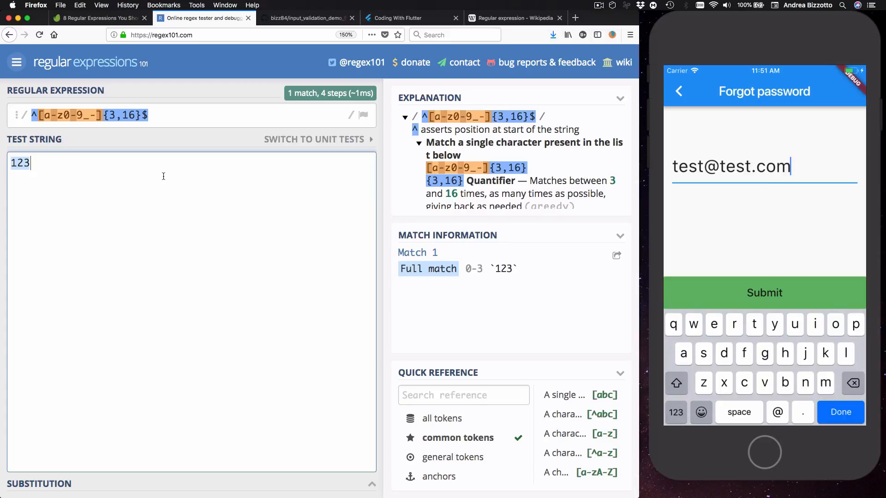
pyautogui.write('.')
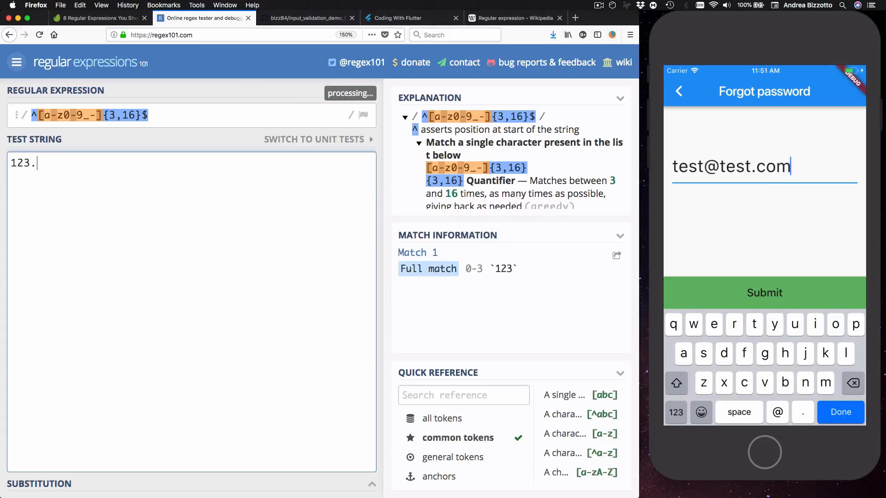
pyautogui.write('.')
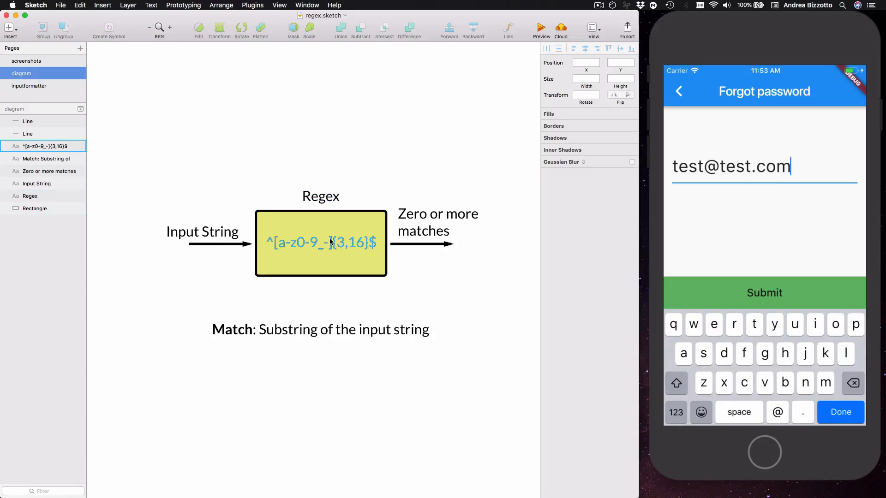
# Highlight the regex text and the Input String label in the Sketch diagram.
pyautogui.click(202, 232)
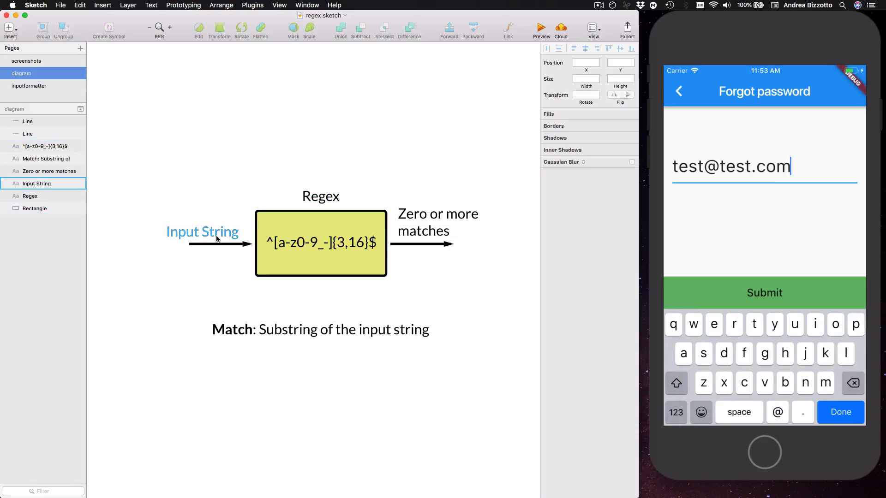
pyautogui.click(438, 222)
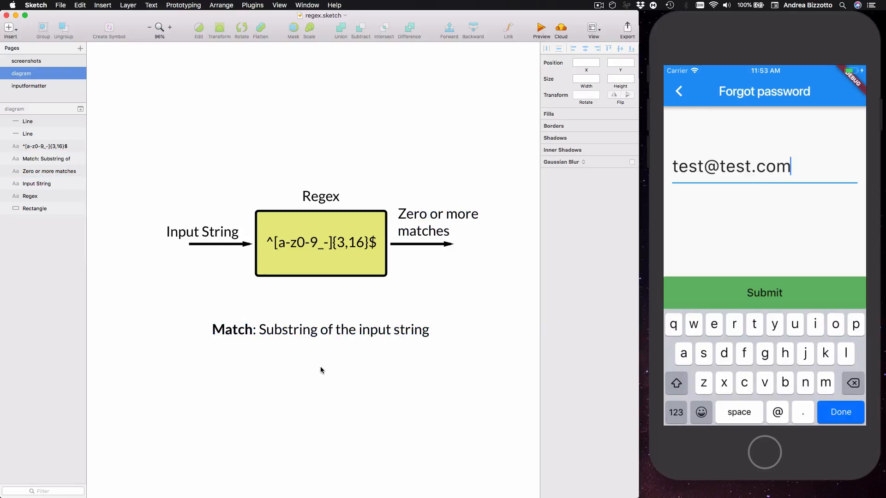
pyautogui.moveTo(327, 375)
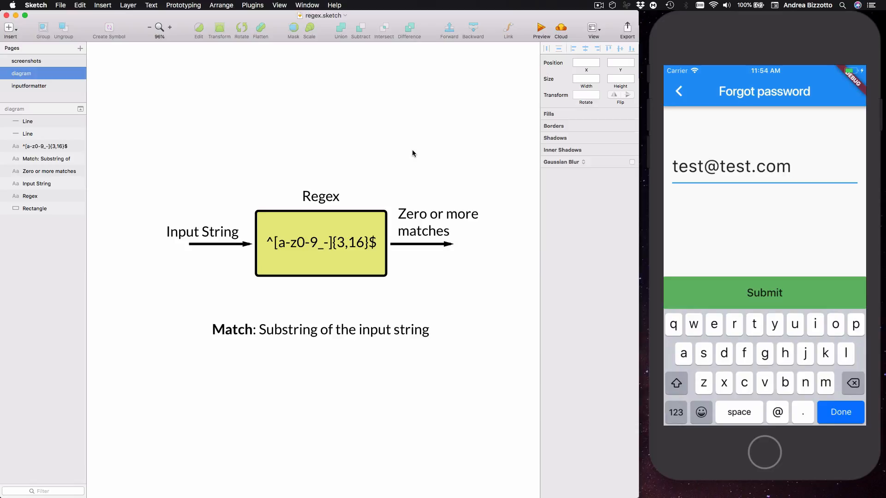
pyautogui.moveTo(398, 399)
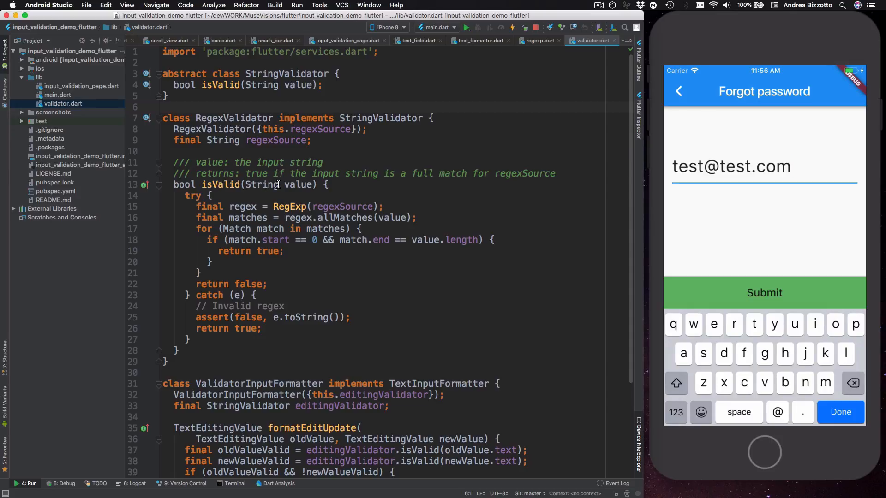
pyautogui.moveTo(288, 176)
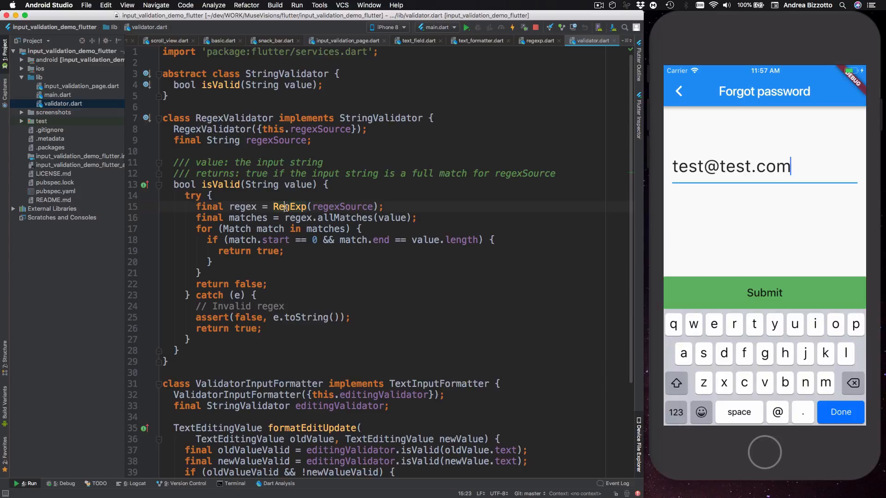
# Highlight RegexValidator's RegExp, full-match start/end condition and return true, then switch to input_validation_page.dart.
pyautogui.doubleClick(290, 207)
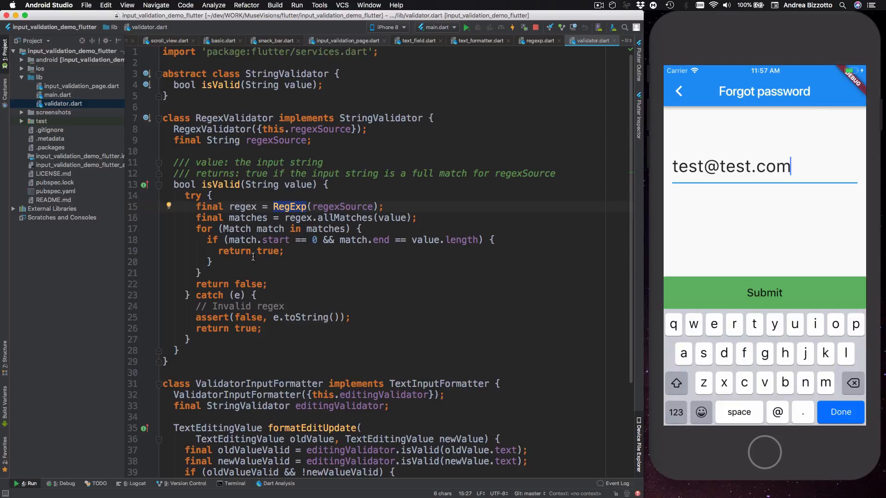
pyautogui.doubleClick(268, 251)
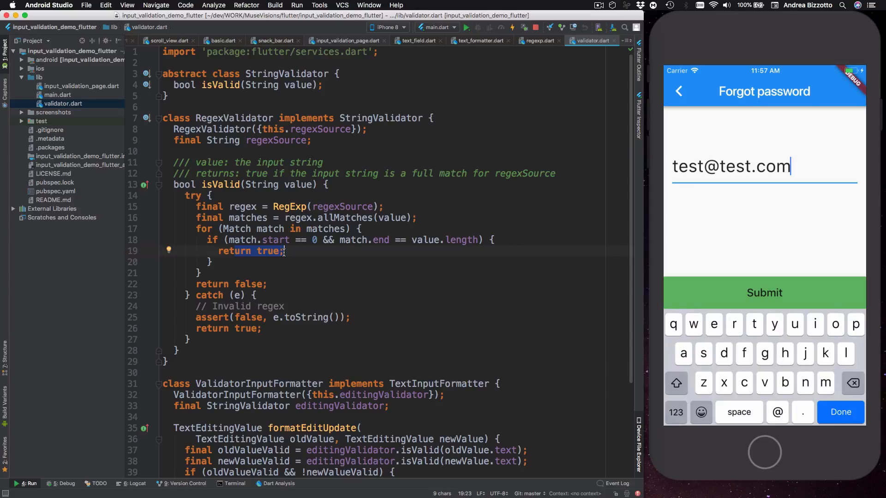
pyautogui.click(240, 240)
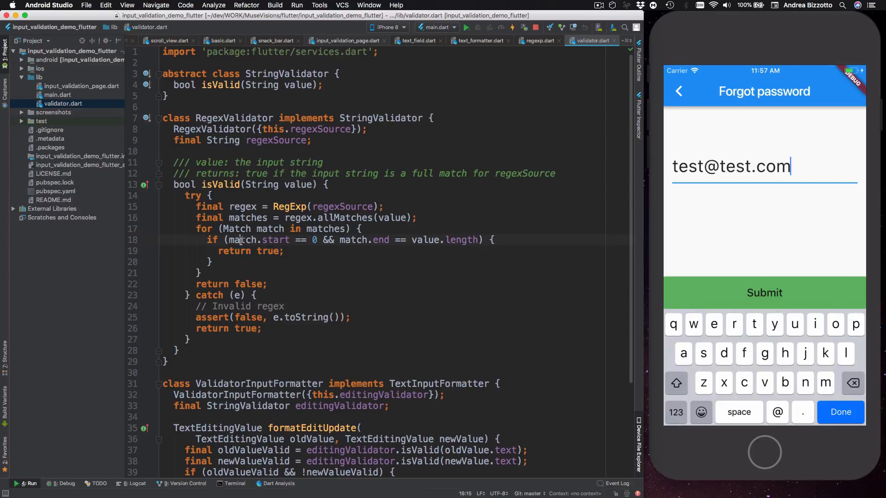
pyautogui.moveTo(229, 240); pyautogui.dragTo(318, 239)
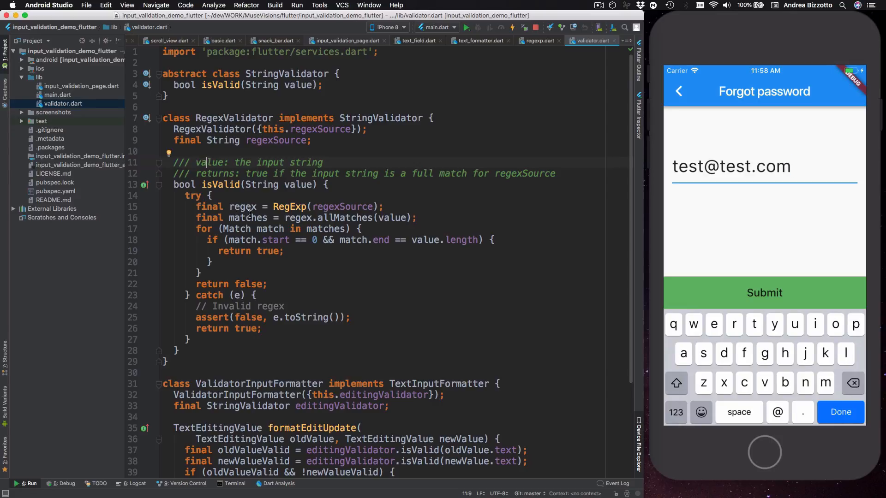
pyautogui.doubleClick(381, 118)
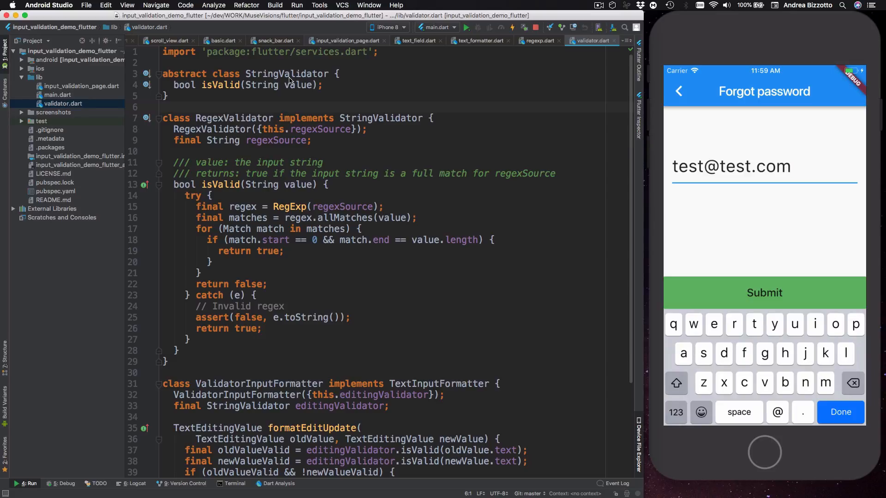
pyautogui.moveTo(296, 129)
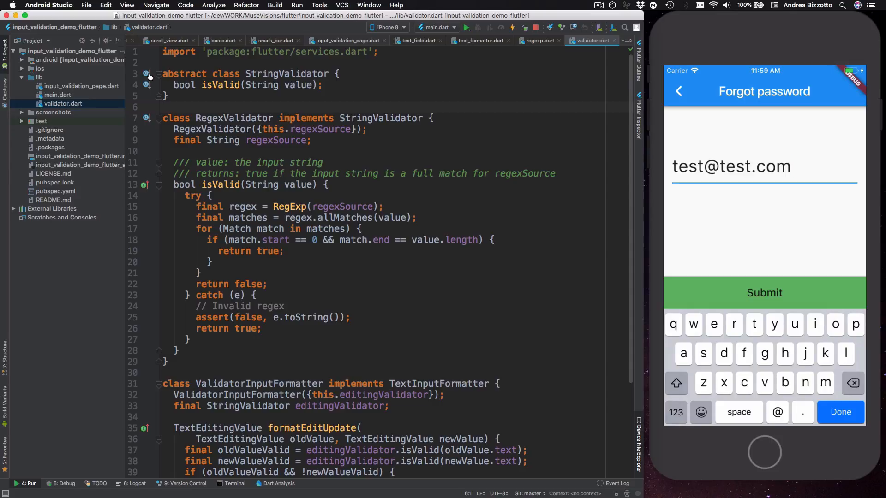
pyautogui.click(347, 41)
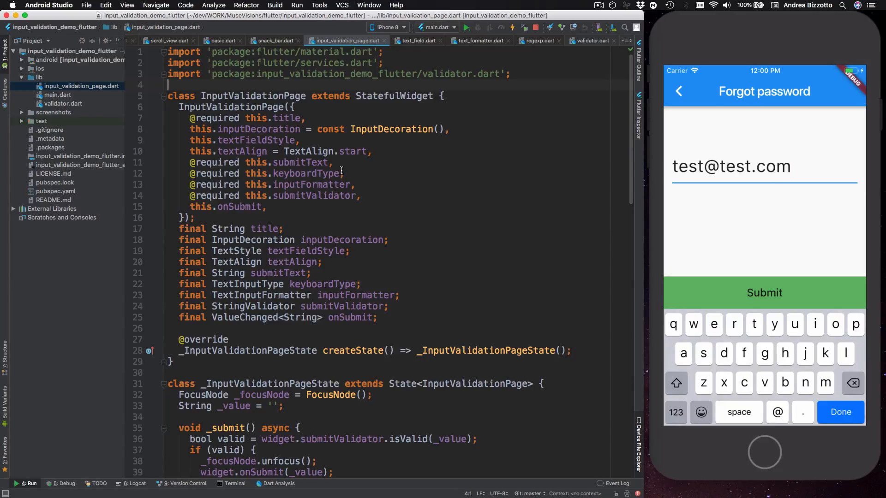
# Scroll to InputValidationPage's build and _buildTextField methods.
pyautogui.scroll(-3)
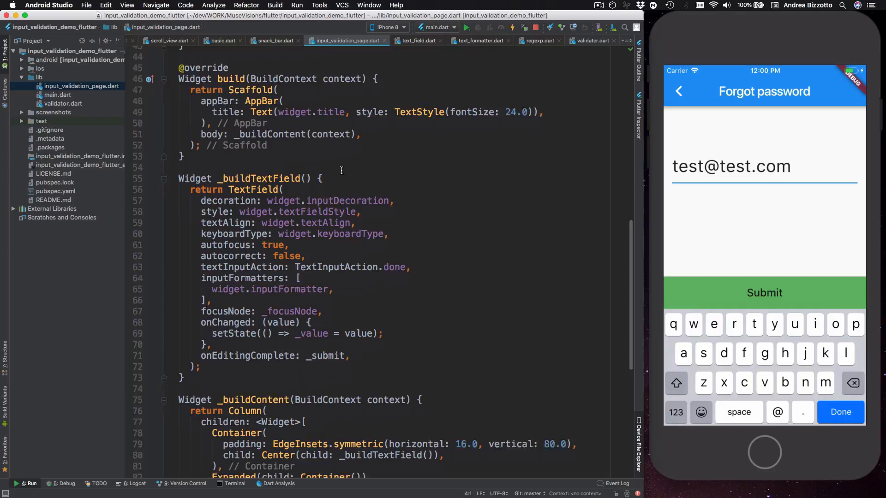
pyautogui.scroll(-3)
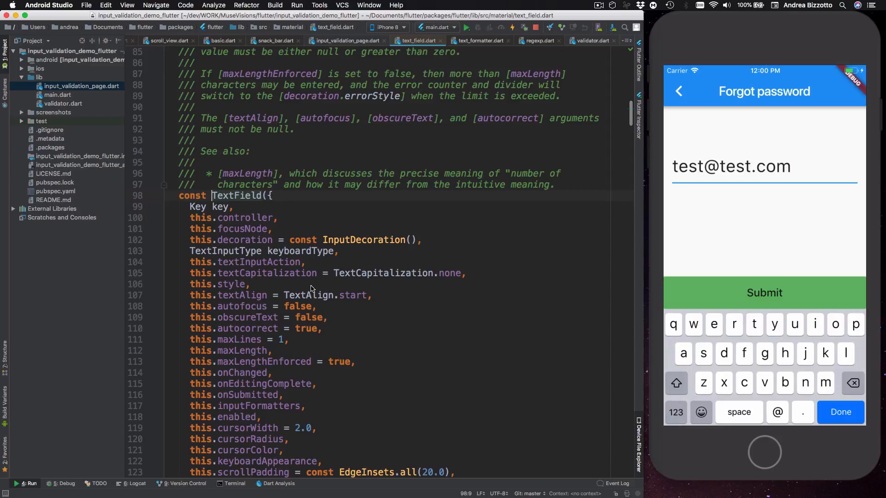
pyautogui.moveTo(310, 256)
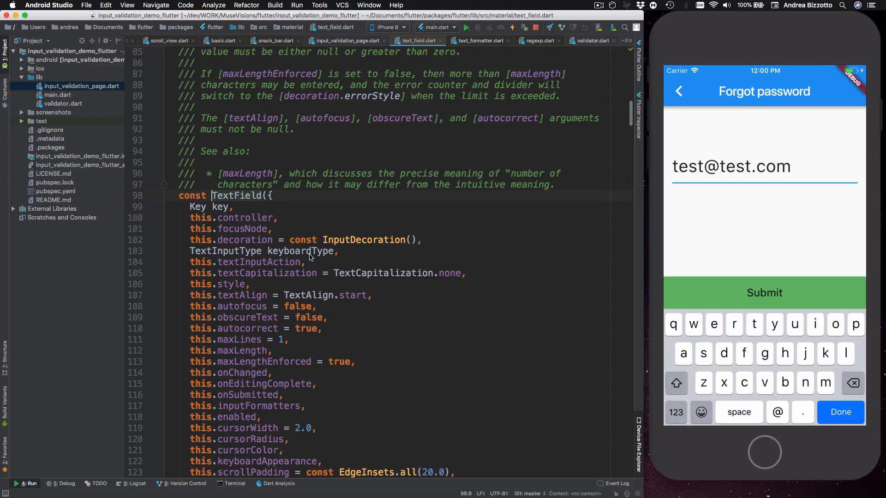
# Follow inputFormatters from the demo page into text_field.dart and on to the TextInputFormatter declaration.
pyautogui.scroll(-3)
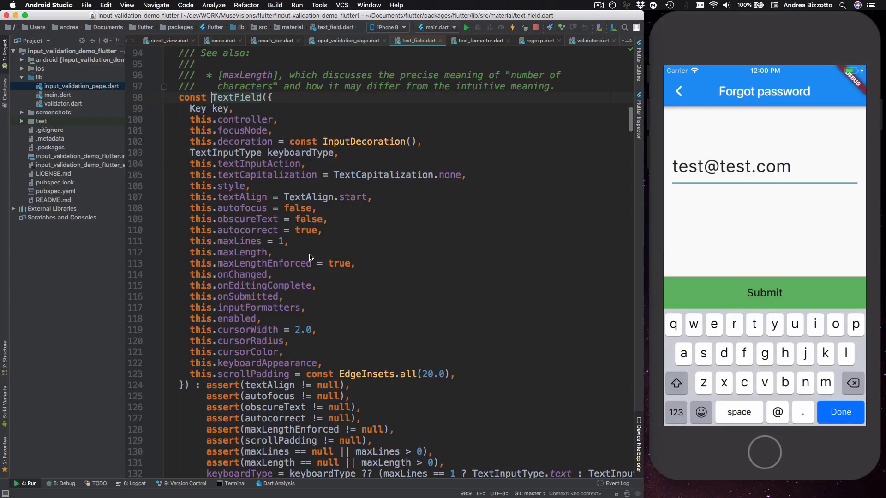
pyautogui.moveTo(331, 259)
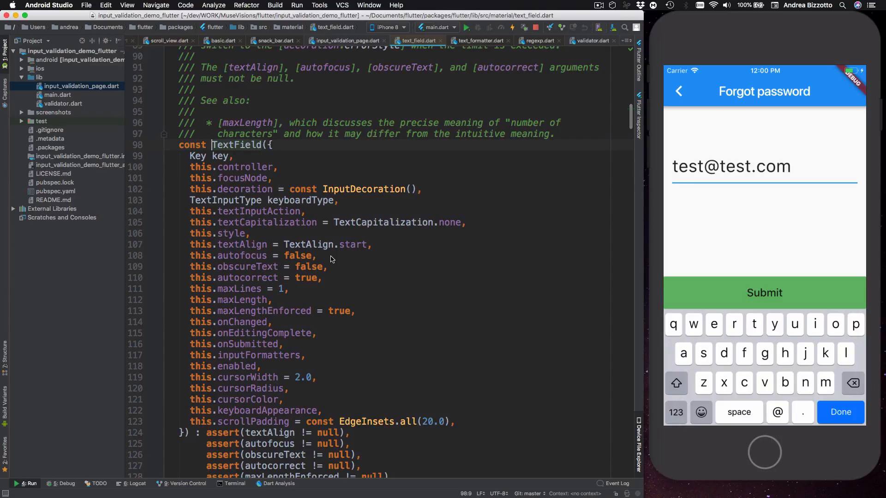
pyautogui.click(344, 40)
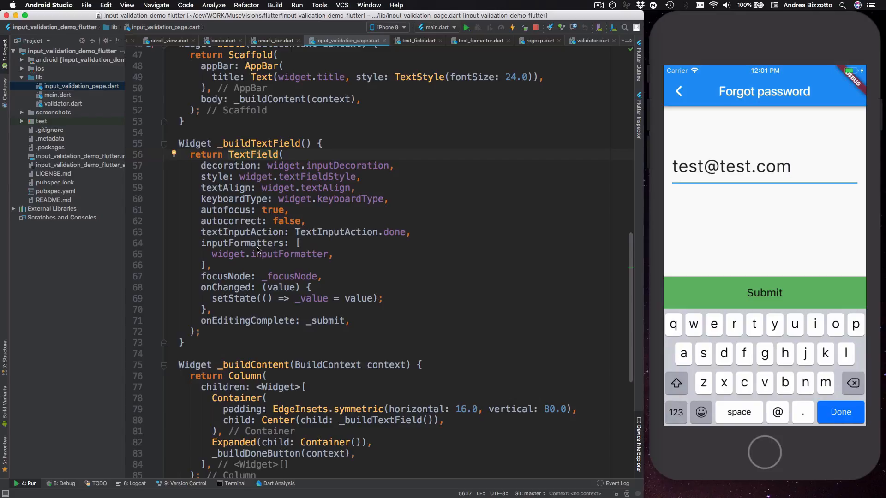
pyautogui.doubleClick(243, 243)
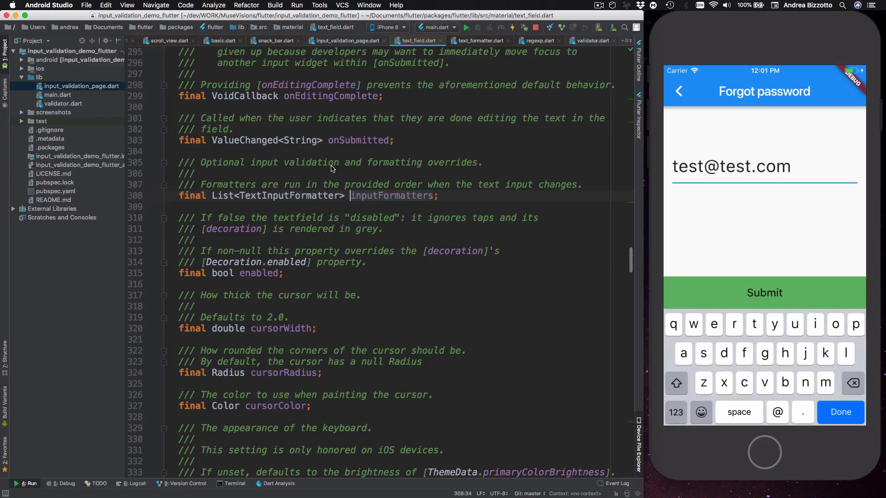
pyautogui.moveTo(267, 191)
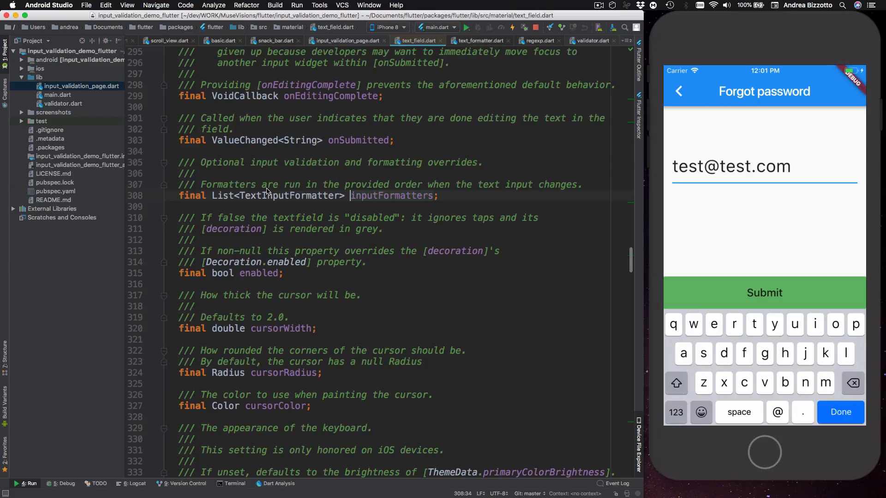
pyautogui.click(256, 185)
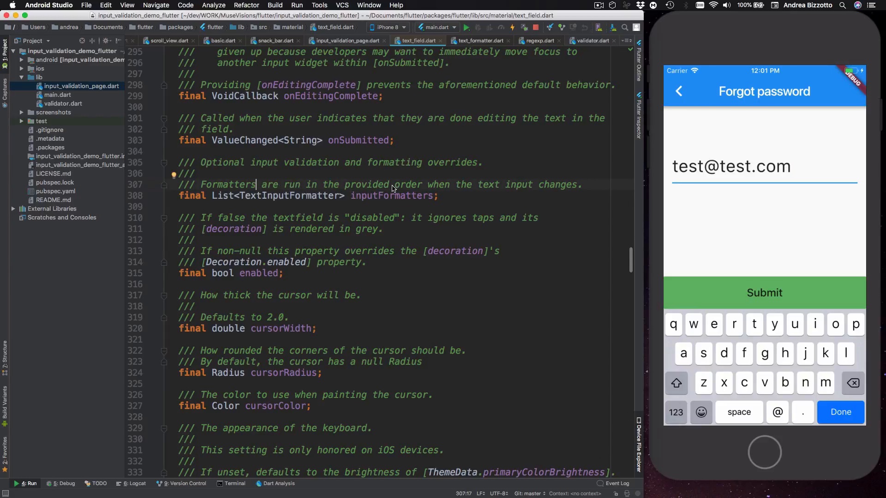
pyautogui.moveTo(471, 194)
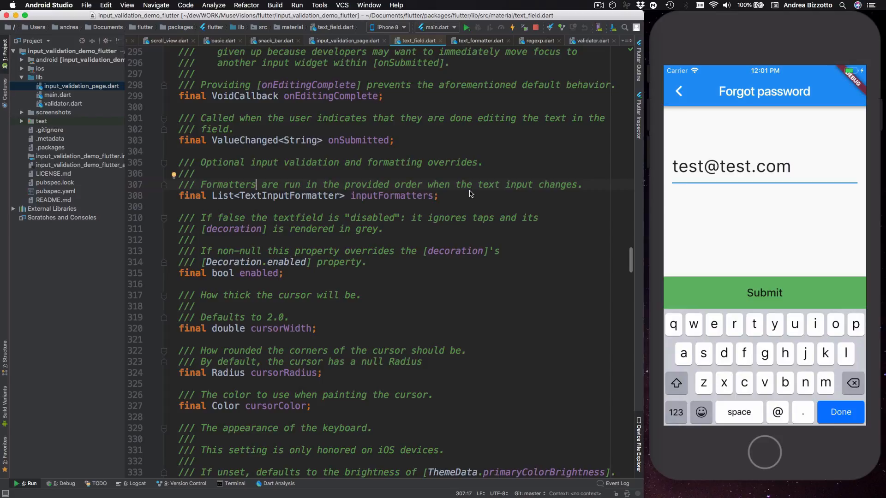
pyautogui.moveTo(439, 204)
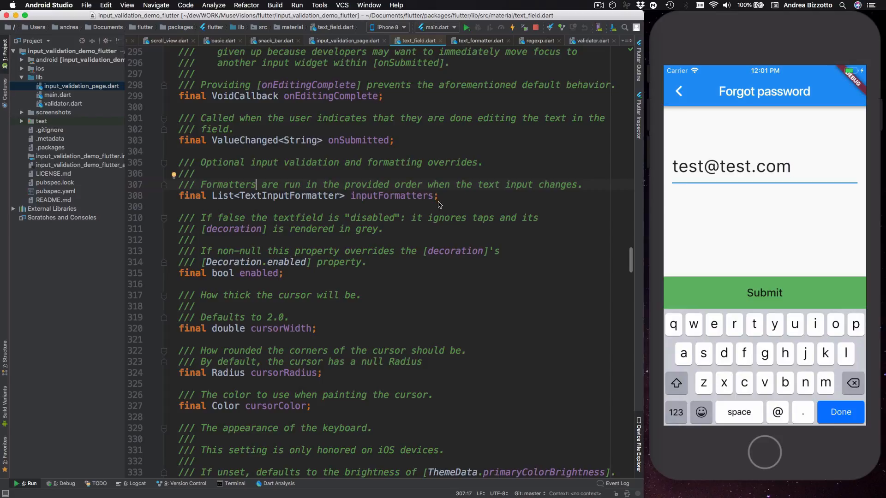
pyautogui.click(276, 196)
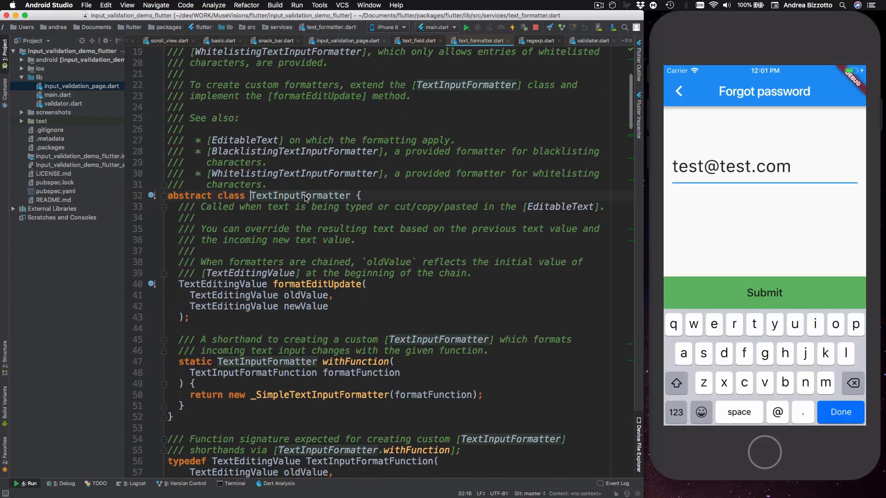
pyautogui.moveTo(299, 207)
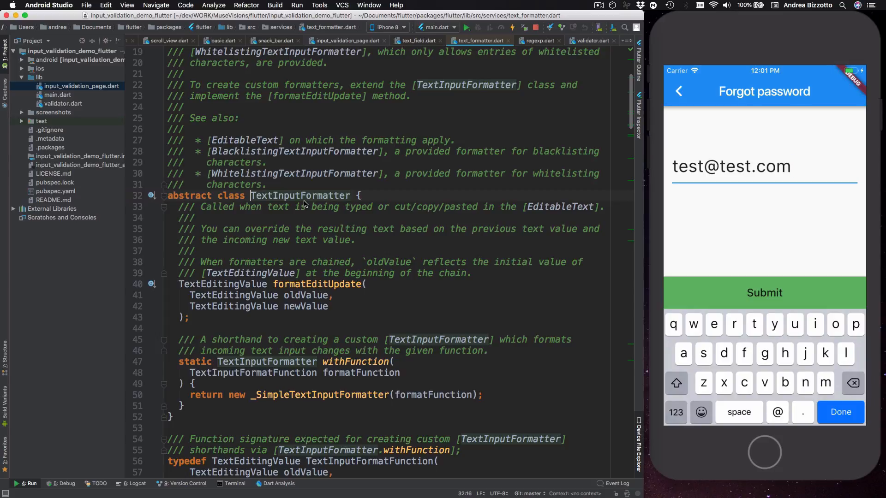
pyautogui.moveTo(312, 198)
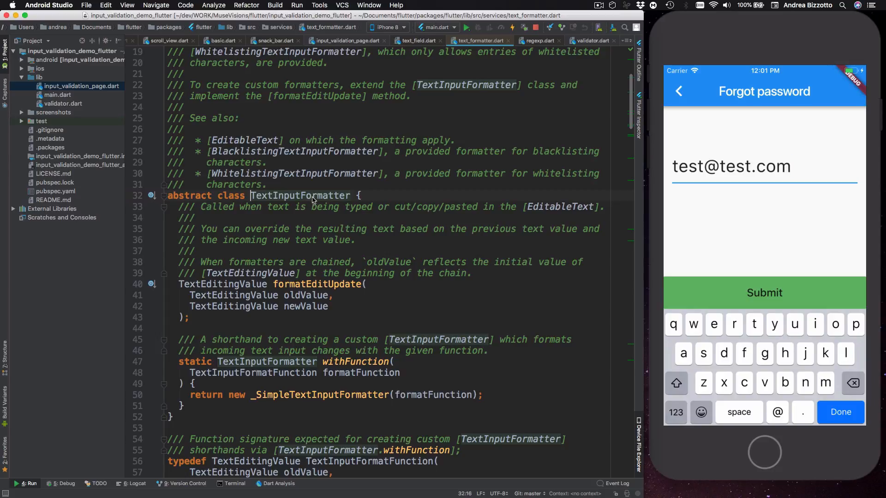
pyautogui.moveTo(298, 279)
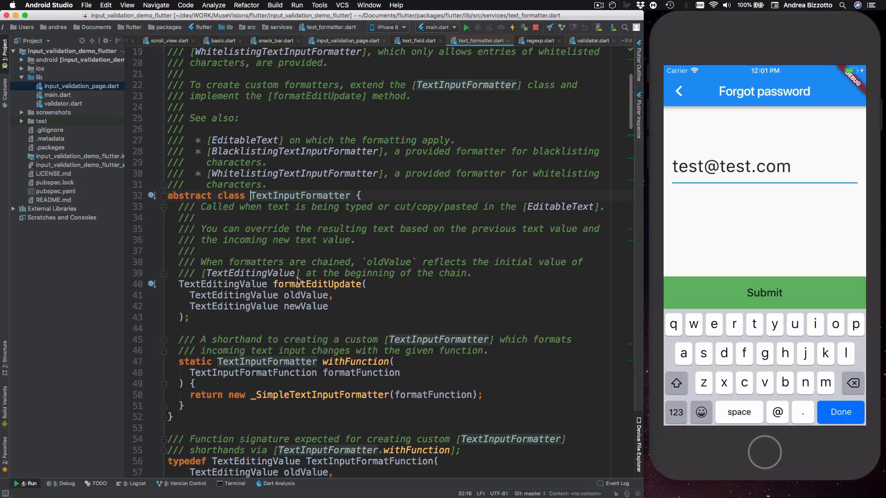
pyautogui.doubleClick(317, 284)
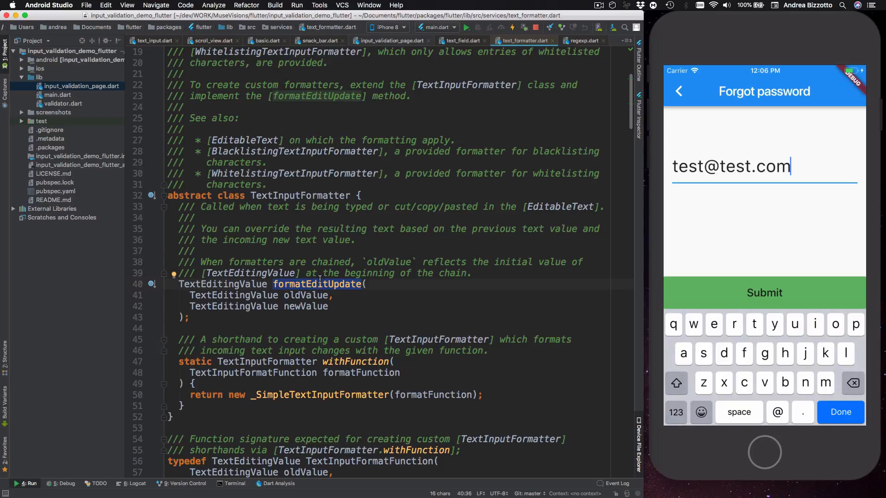
pyautogui.doubleClick(303, 306)
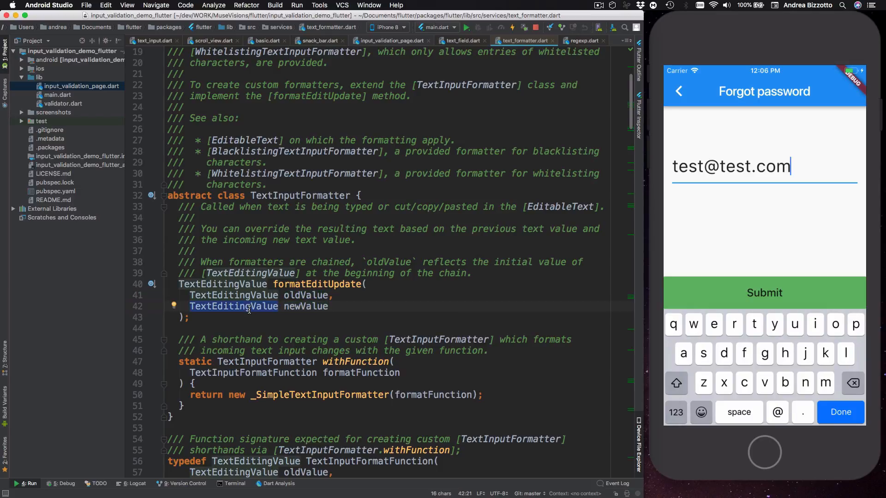
pyautogui.moveTo(249, 310)
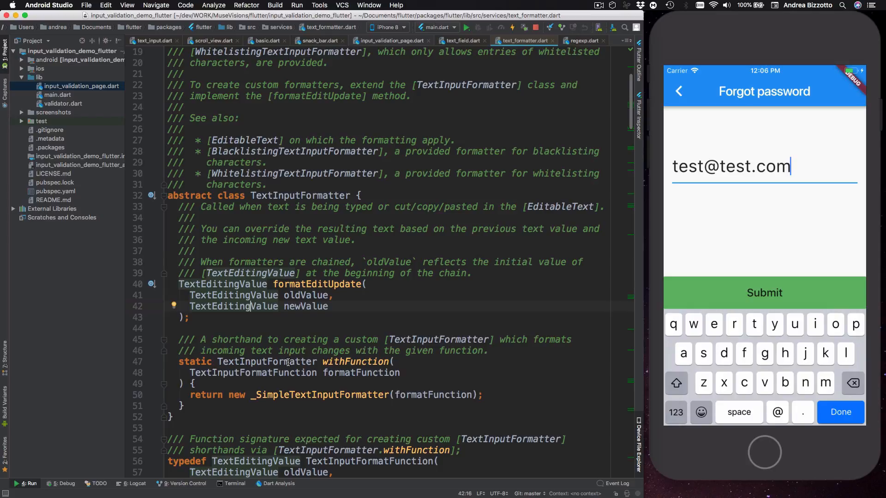
pyautogui.scroll(-3)
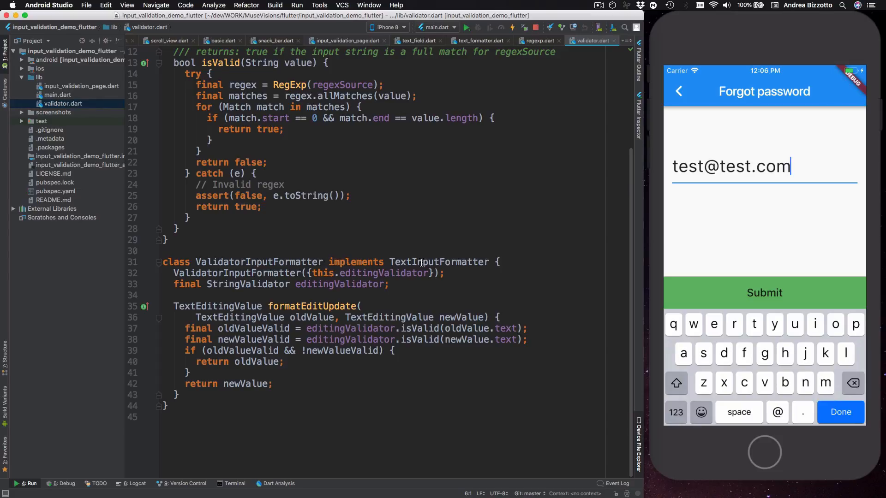
pyautogui.moveTo(367, 276)
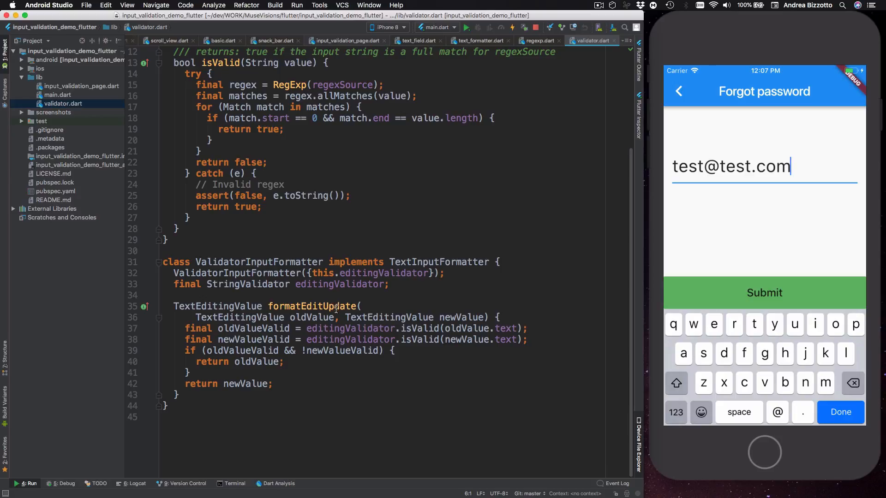
pyautogui.moveTo(358, 334)
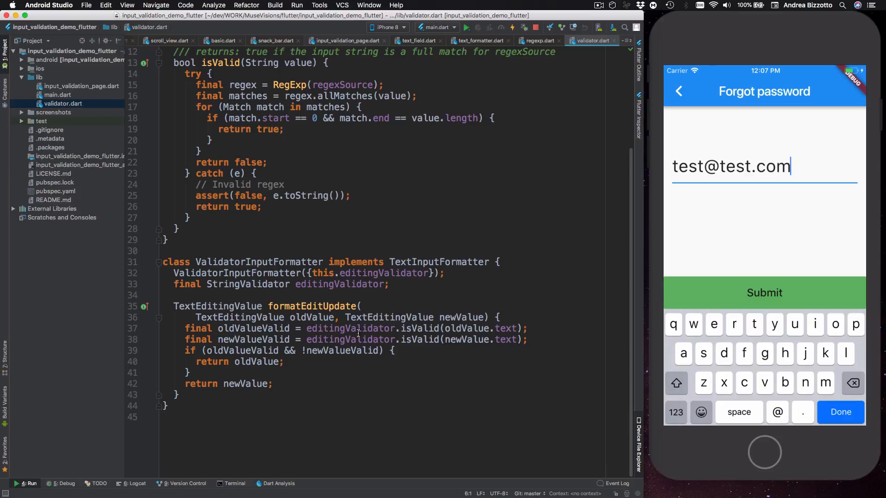
pyautogui.moveTo(373, 336)
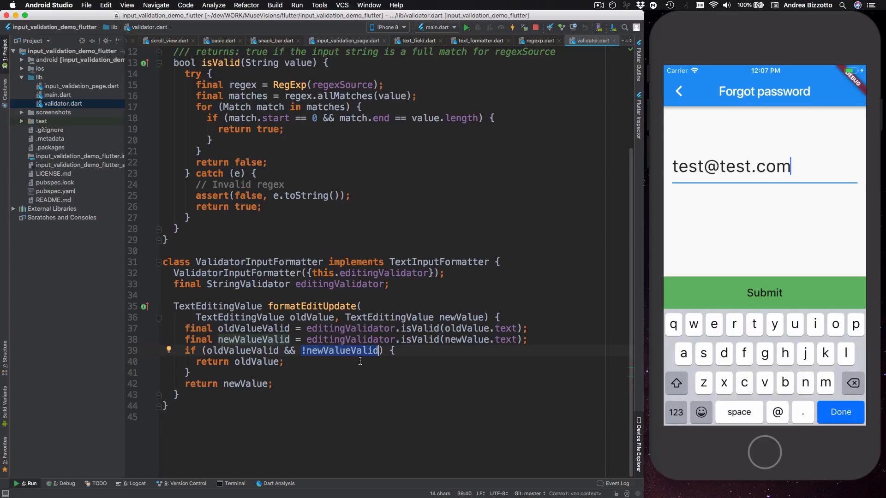
pyautogui.moveTo(271, 370)
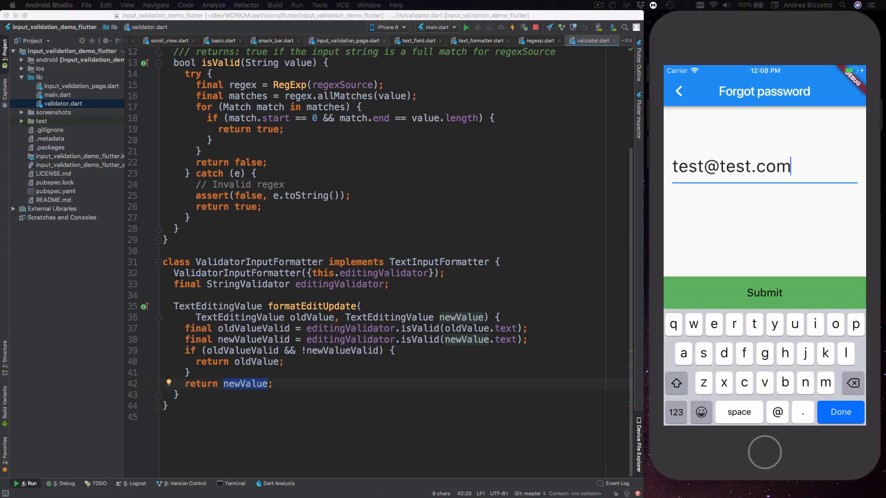
pyautogui.moveTo(414, 279)
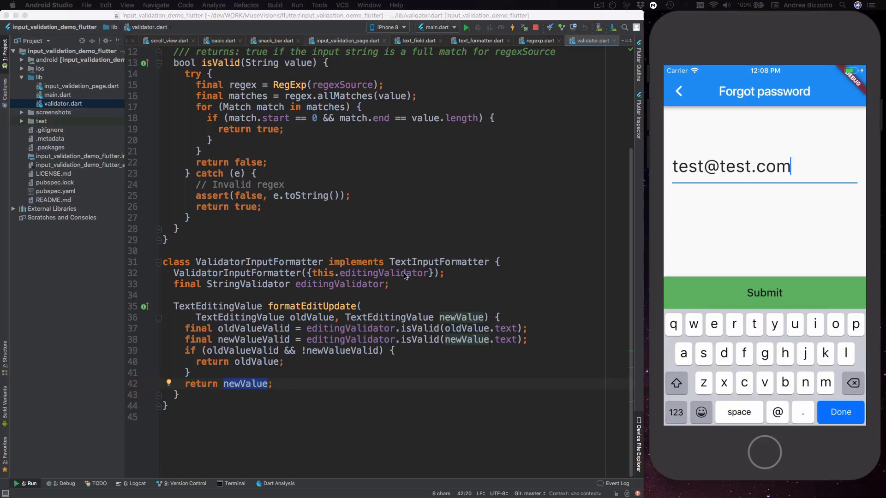
pyautogui.moveTo(72, 100)
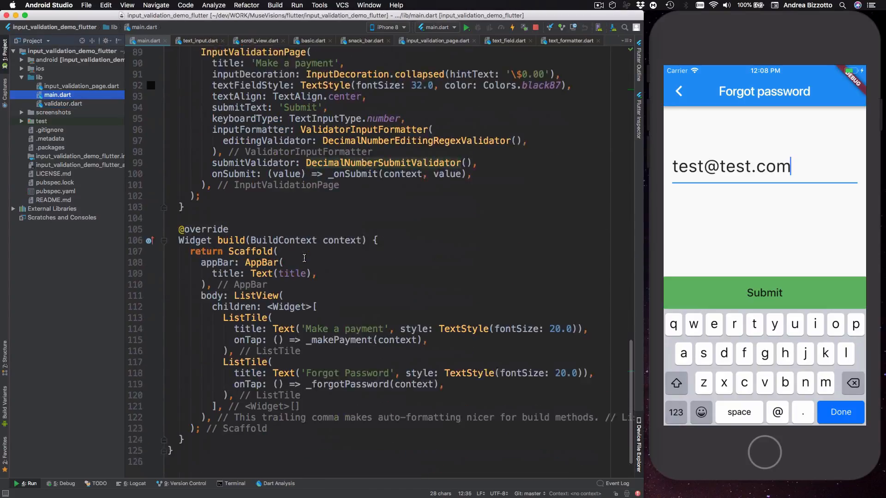
# Scroll main.dart to the _forgotPassword setup with its email regex validators.
pyautogui.scroll(-3)
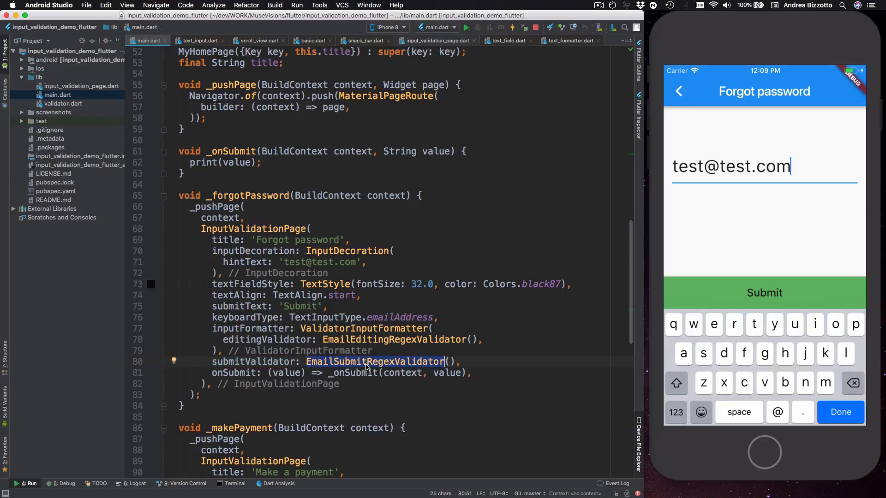
pyautogui.moveTo(372, 366)
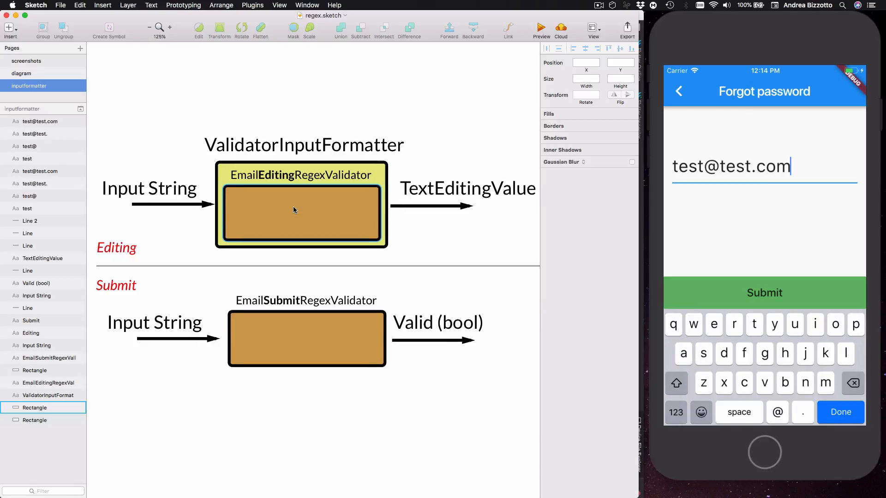
pyautogui.hscroll(3)
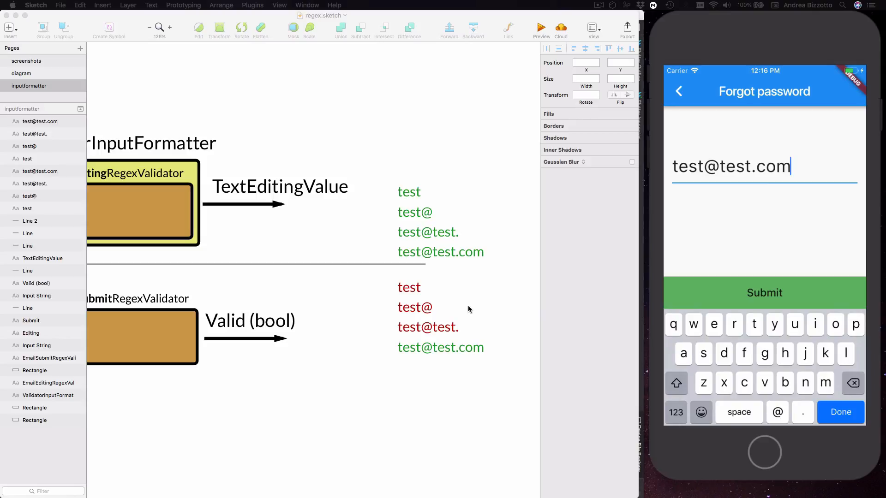
pyautogui.moveTo(412, 340)
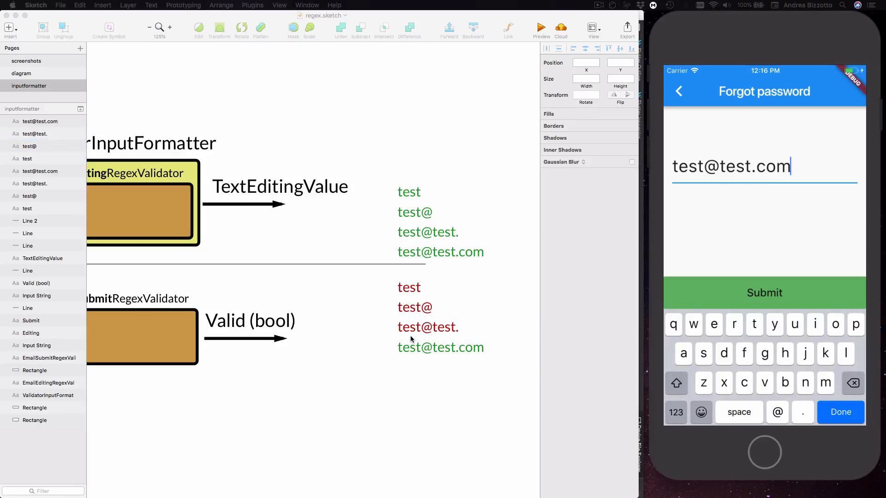
pyautogui.moveTo(438, 360)
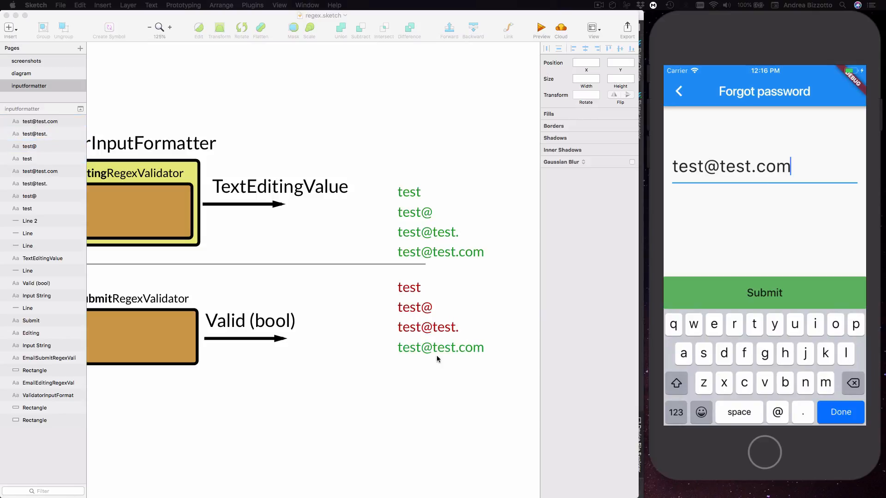
pyautogui.moveTo(461, 359)
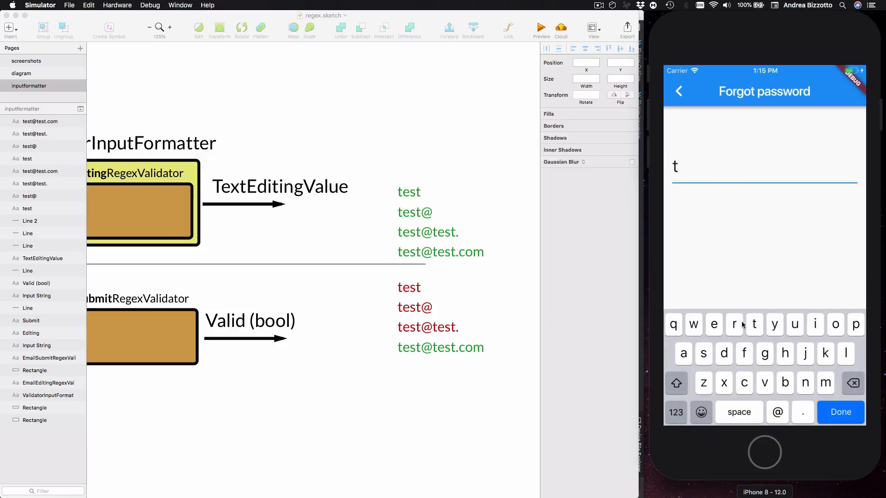
pyautogui.write('est')
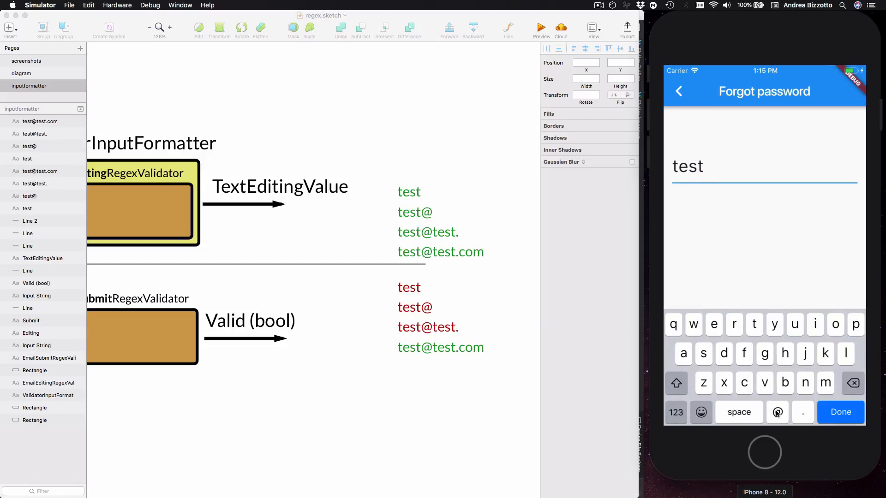
pyautogui.write('@')
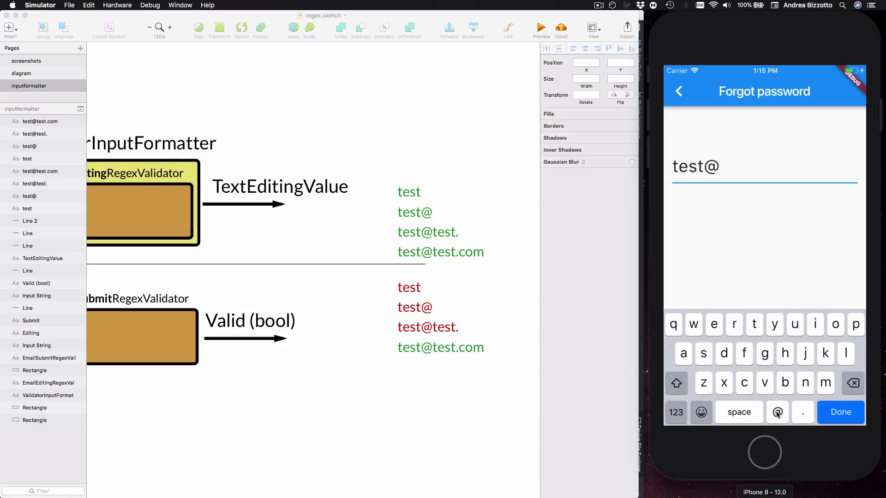
pyautogui.click(778, 413)
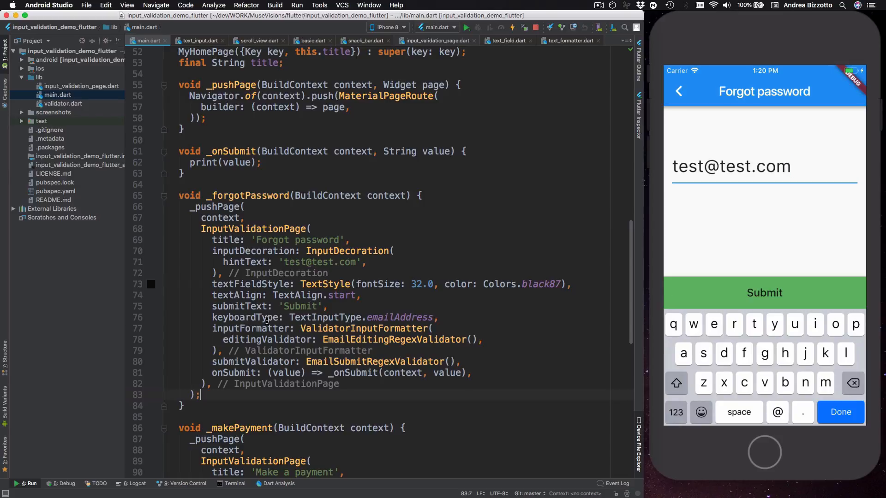
# Highlight the emailAddress keyboard type in _forgotPassword and review the InputValidationPage arguments.
pyautogui.doubleClick(400, 318)
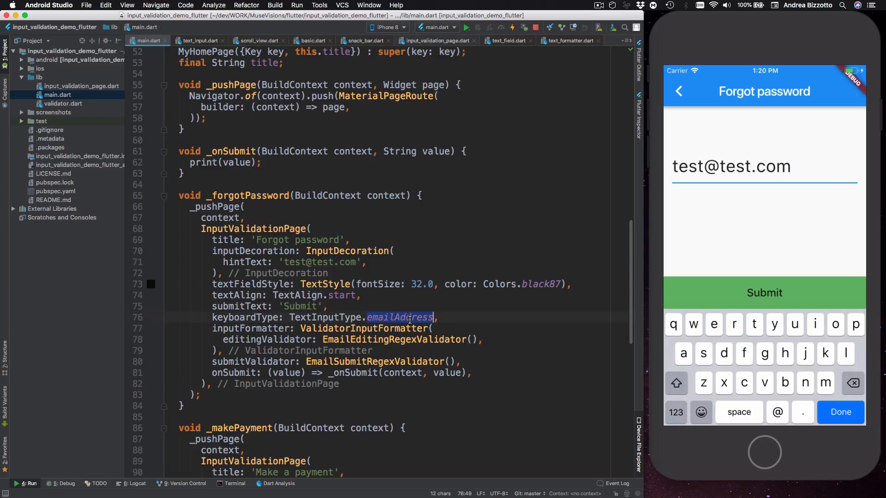
pyautogui.scroll(-3)
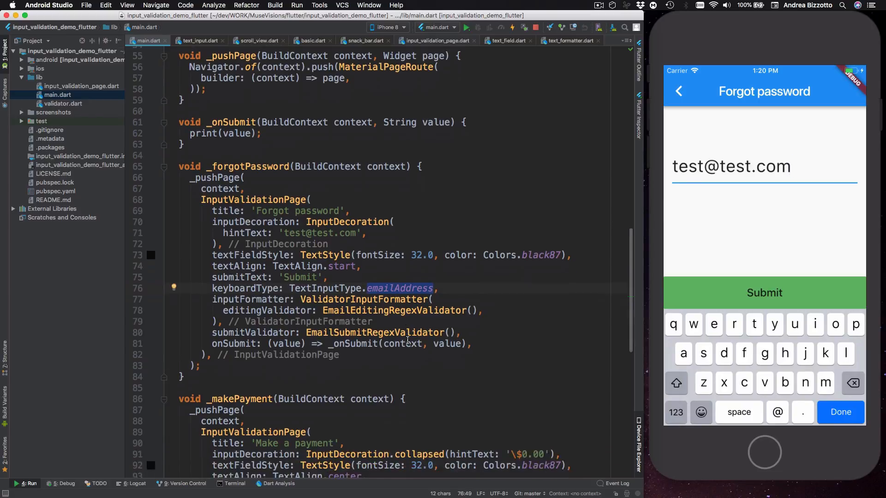
pyautogui.scroll(-3)
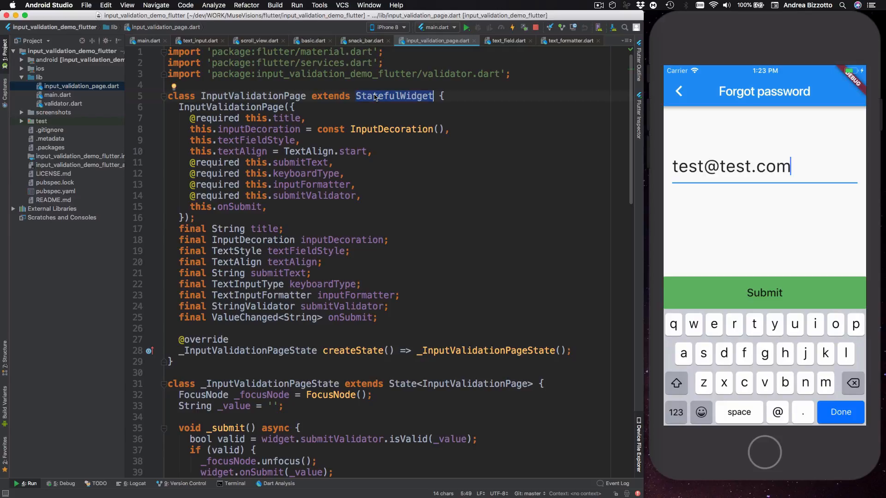
# Highlight the submitValidator property in input_validation_page.dart.
pyautogui.scroll(-3)
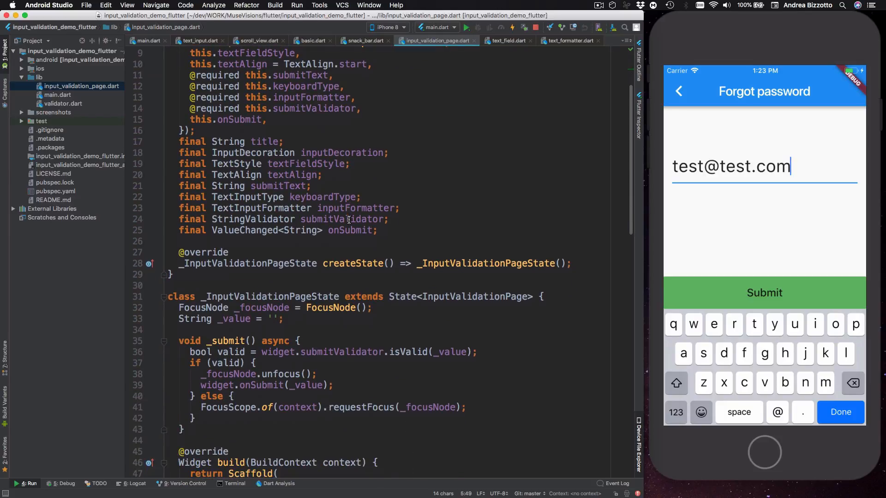
pyautogui.doubleClick(235, 319)
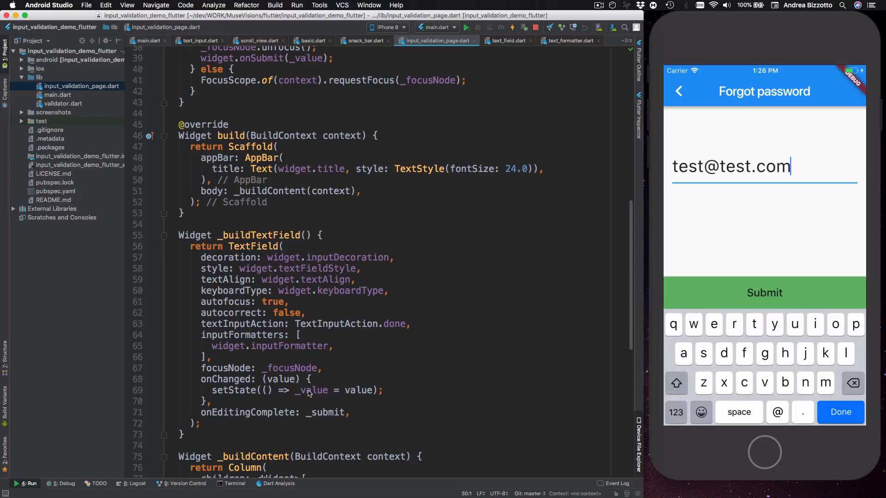
pyautogui.moveTo(324, 397)
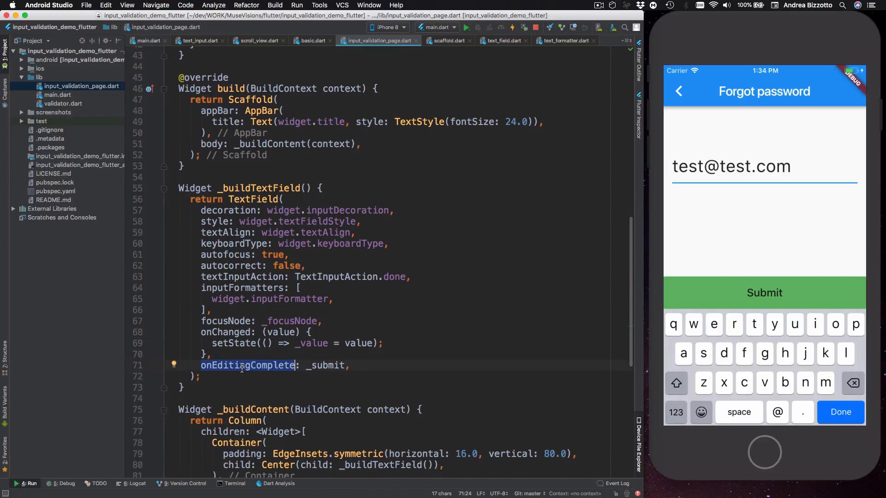
pyautogui.moveTo(243, 371)
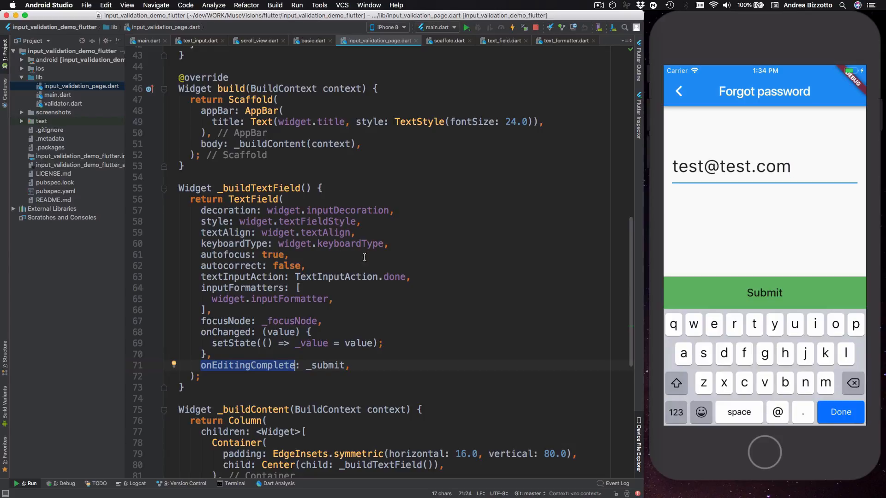
# Highlight the onEditingComplete callback in _buildTextField and the requestFocus call in _submit.
pyautogui.doubleClick(253, 199)
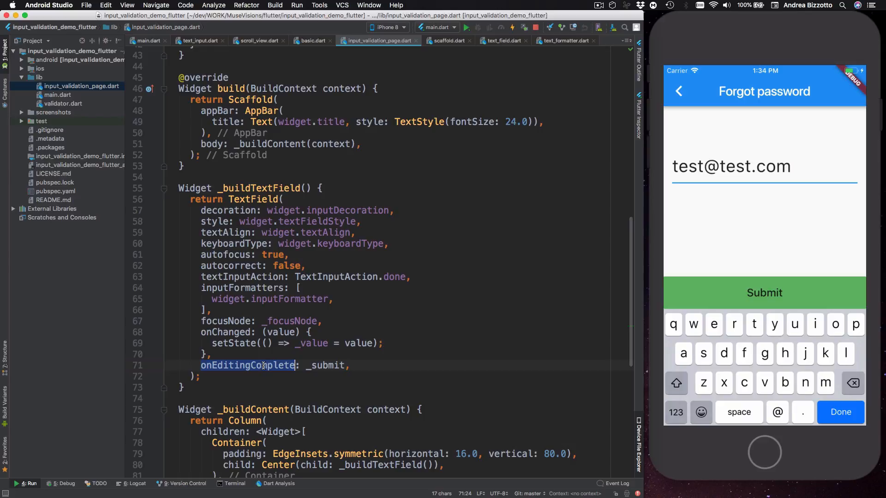
pyautogui.doubleClick(326, 366)
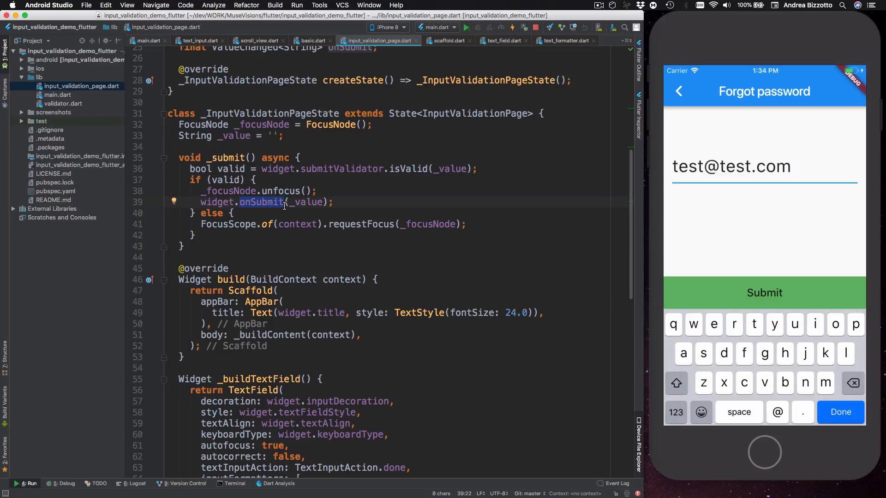
pyautogui.click(217, 224)
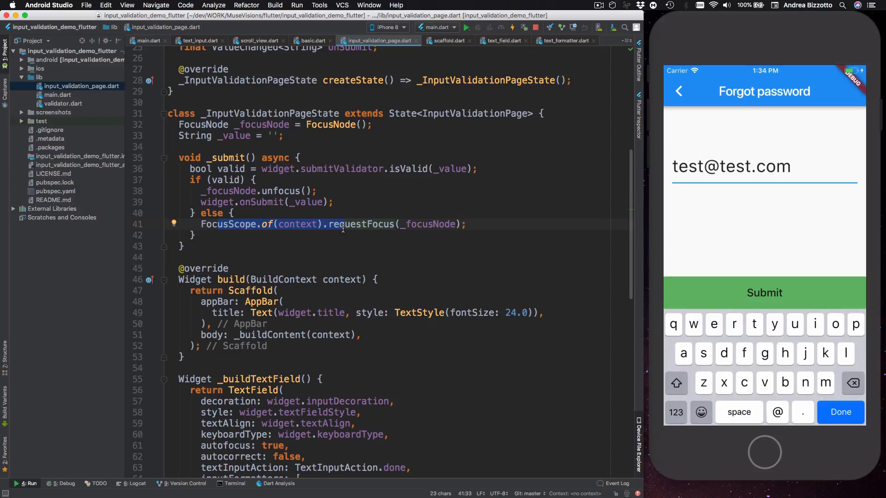
pyautogui.moveTo(365, 228)
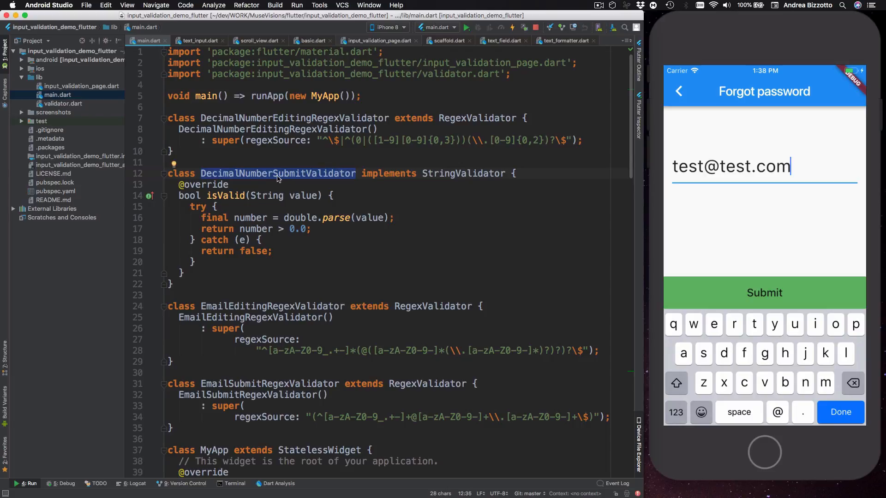
pyautogui.moveTo(303, 205)
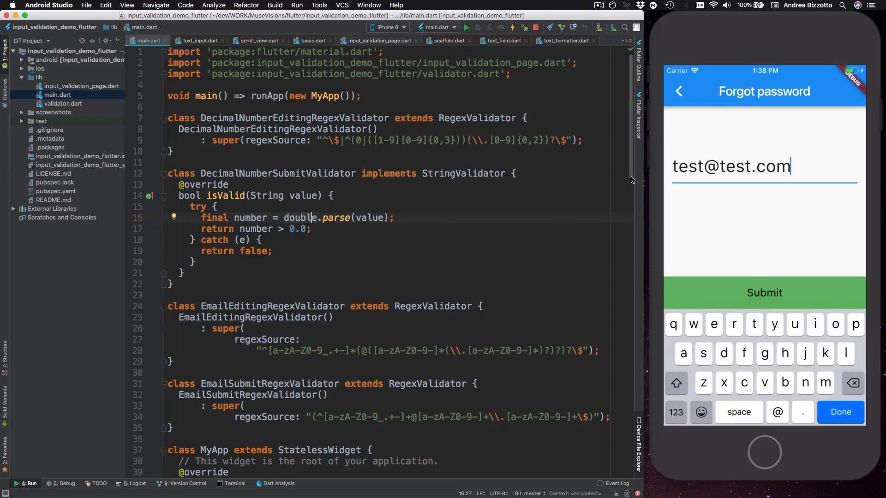
# Return to the home page, enter Make a payment and key in an amount on the numeric pad.
pyautogui.click(678, 91)
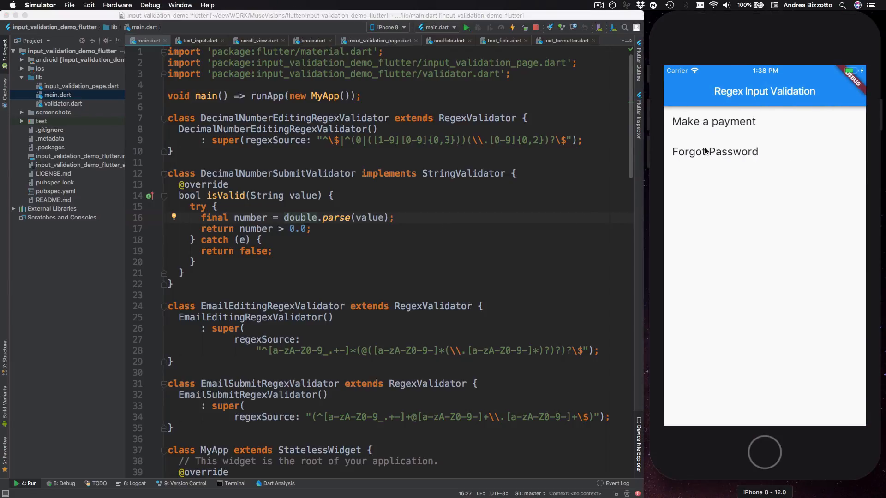
pyautogui.click(714, 121)
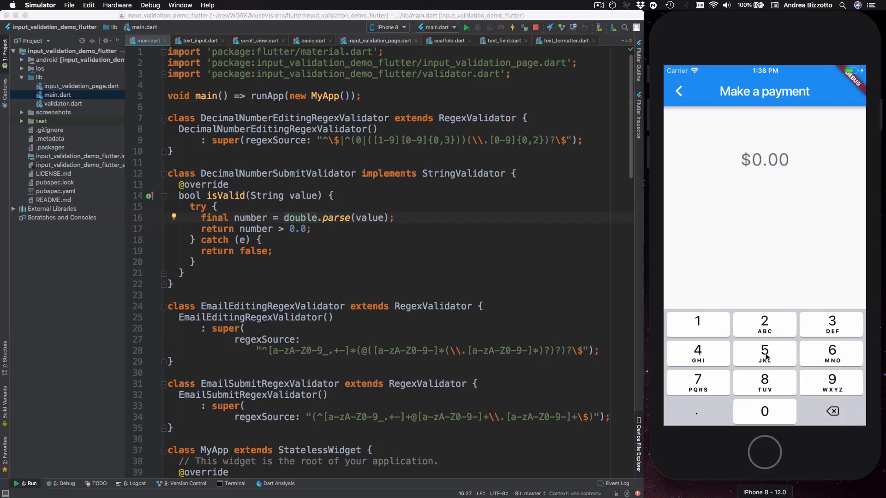
pyautogui.click(765, 353)
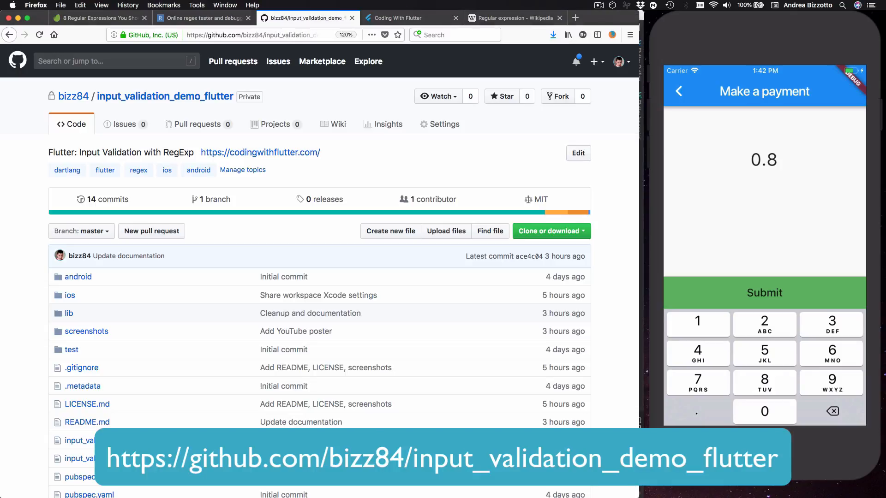
# Scroll the GitHub repository to its README, then switch to the Coding With Flutter site.
pyautogui.scroll(-3)
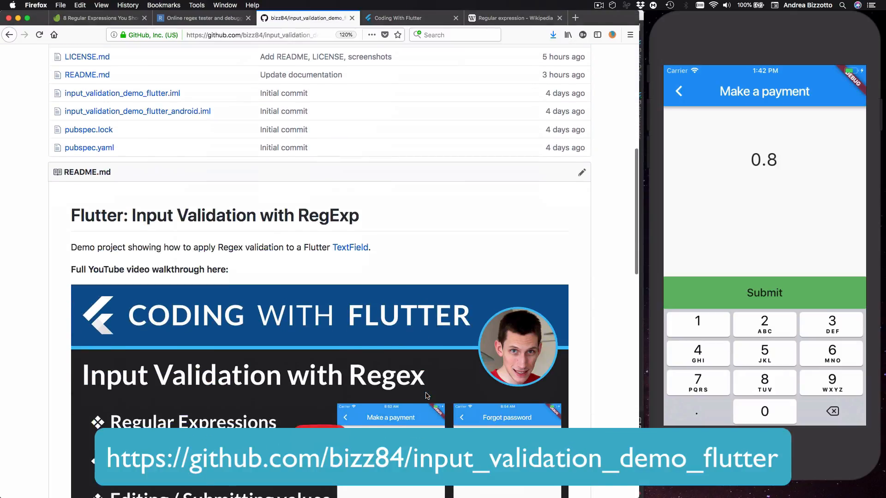
pyautogui.scroll(-3)
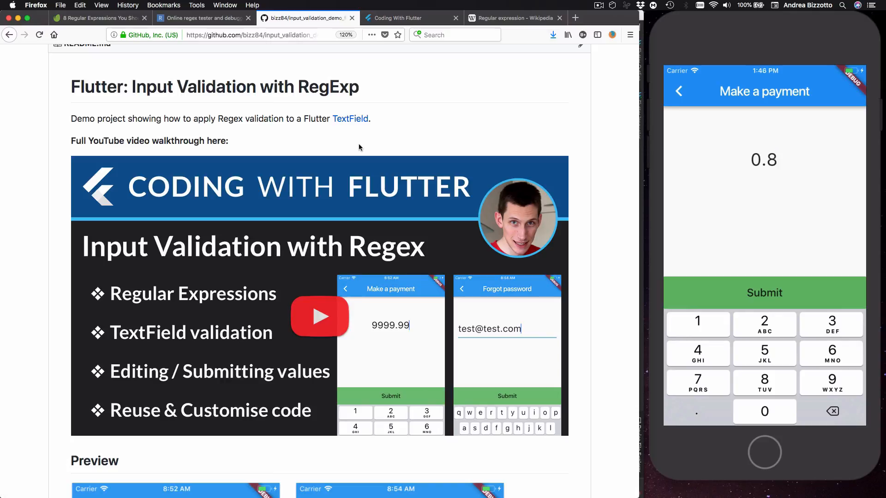
pyautogui.click(409, 17)
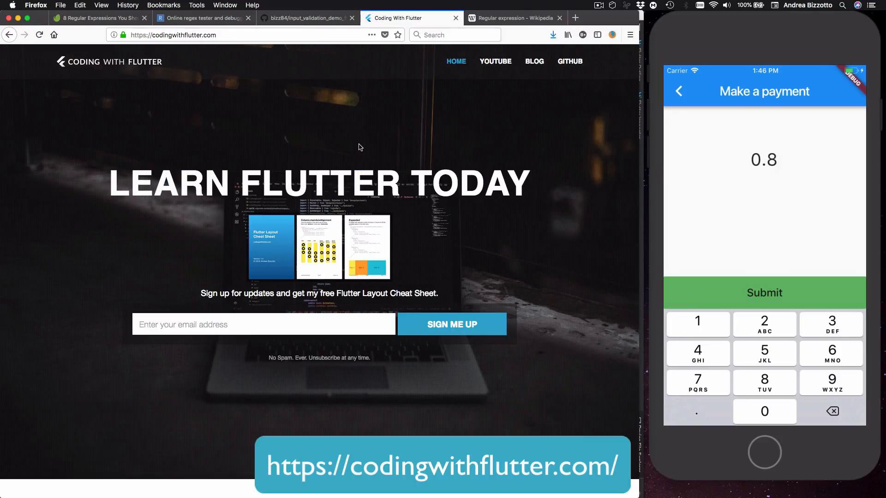